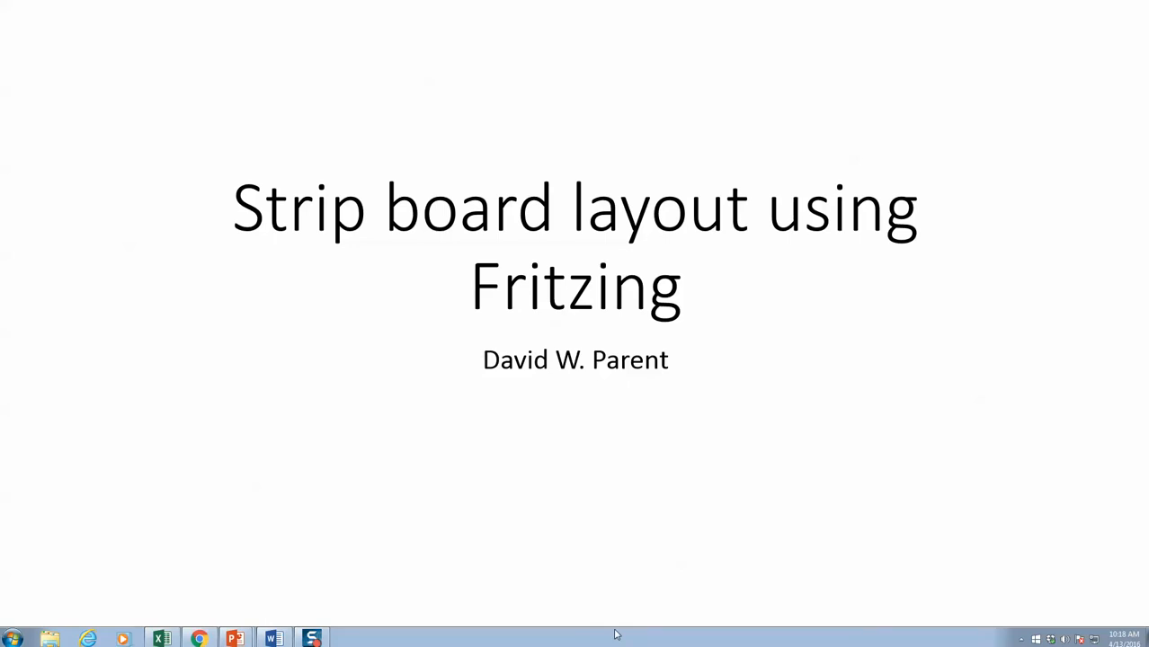
Advance the slideshow from the title slide to the layout-planning slide.
{"action": "key", "text": "Right"}
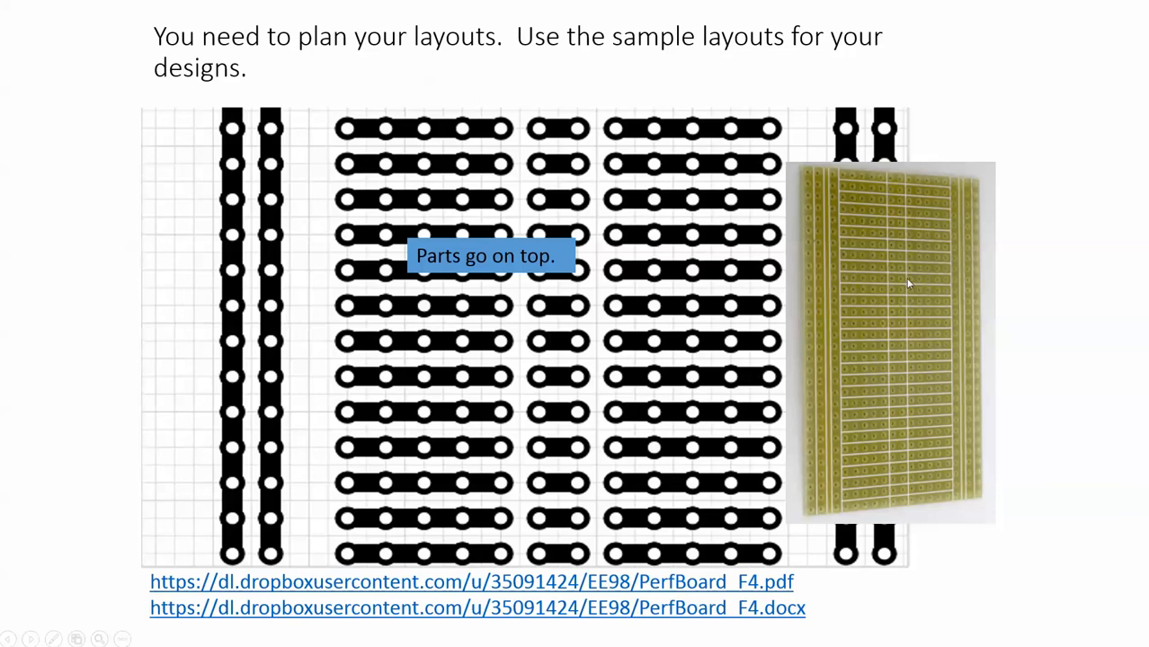
{"action": "mouse_move", "coordinate": [489, 332]}
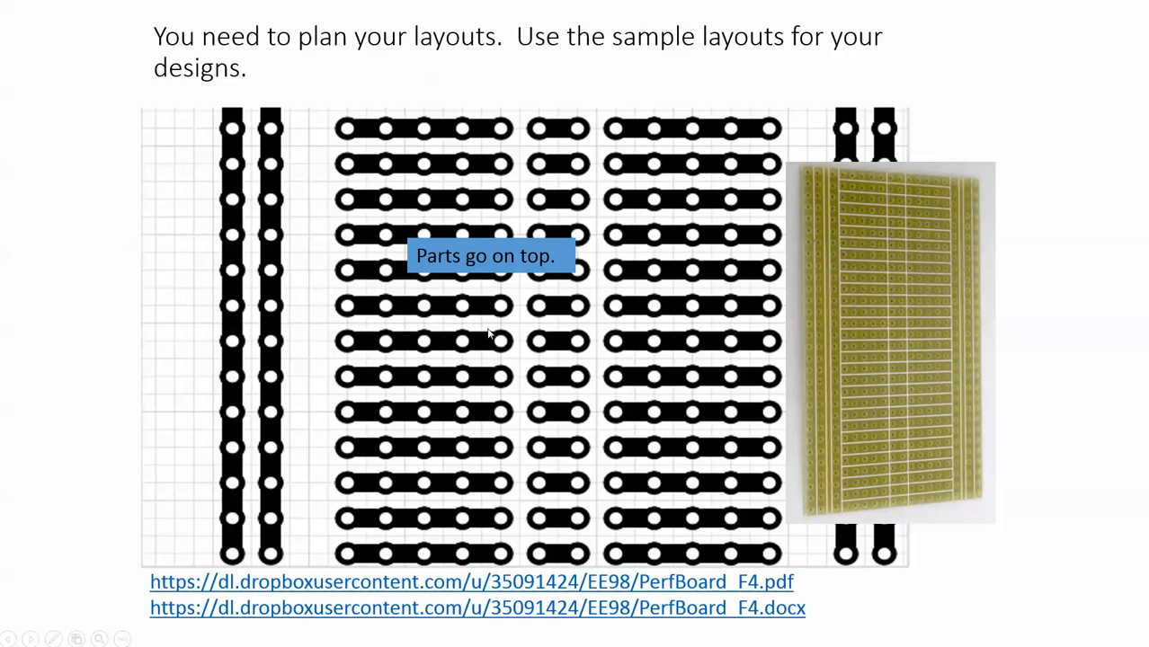
{"action": "mouse_move", "coordinate": [690, 450]}
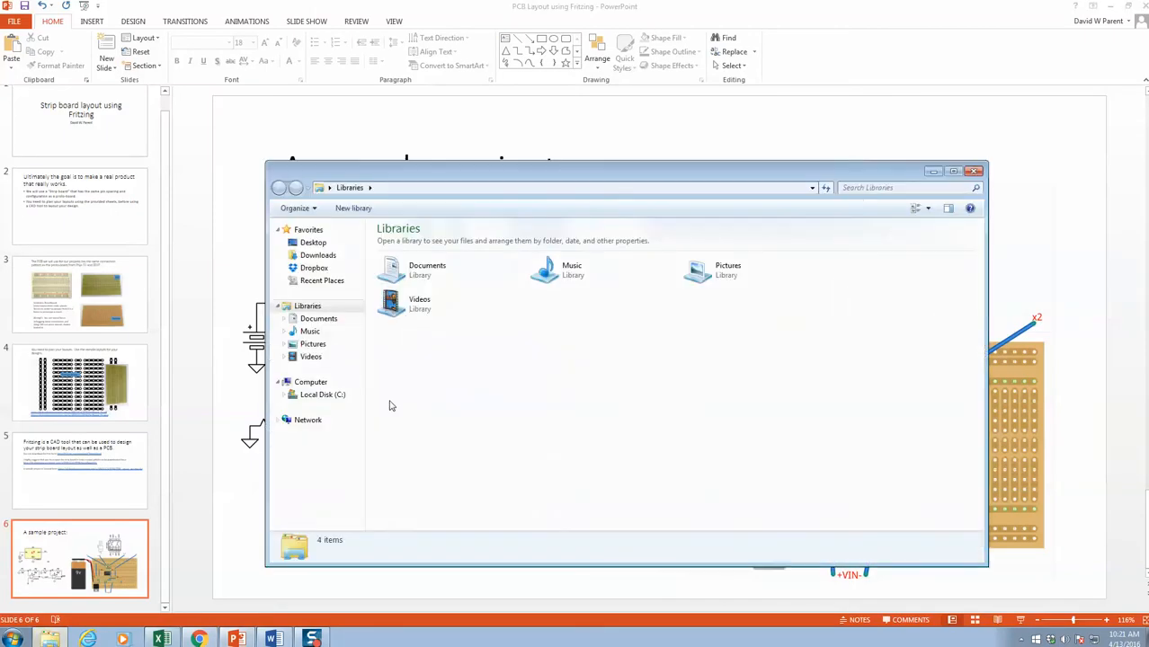
Open EE98_Layout_warmup from Dropbox > Public > EE98 in Fritzing, ignore crash recovery, and maximize the window.
{"action": "left_click", "coordinate": [313, 268]}
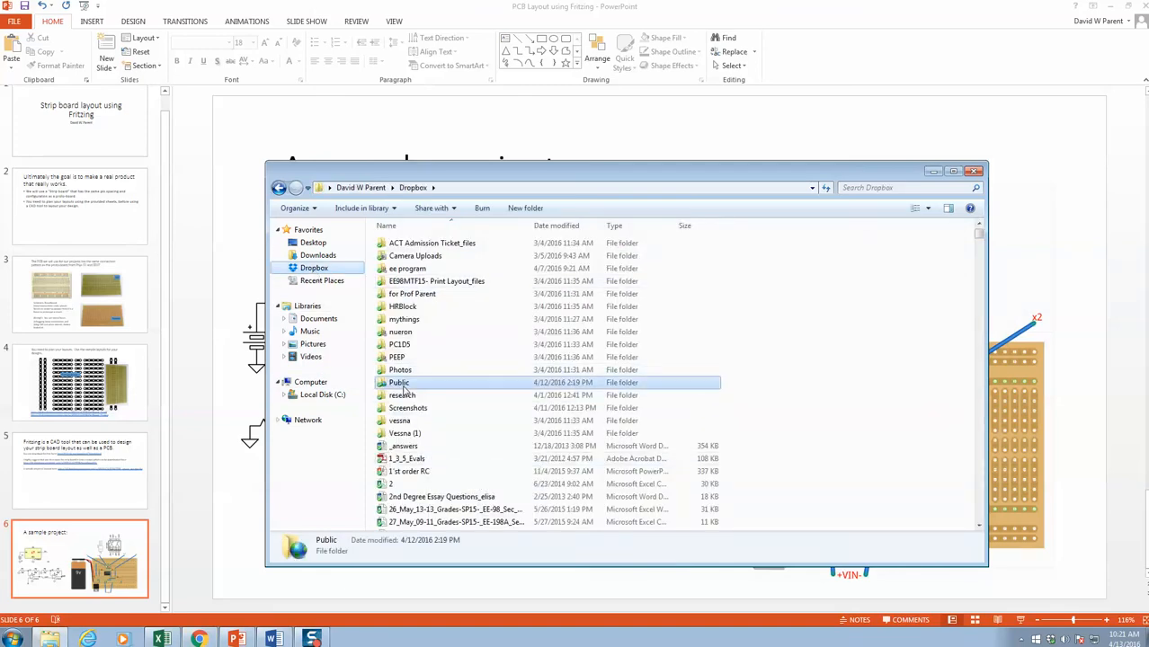
{"action": "double_click", "coordinate": [399, 381]}
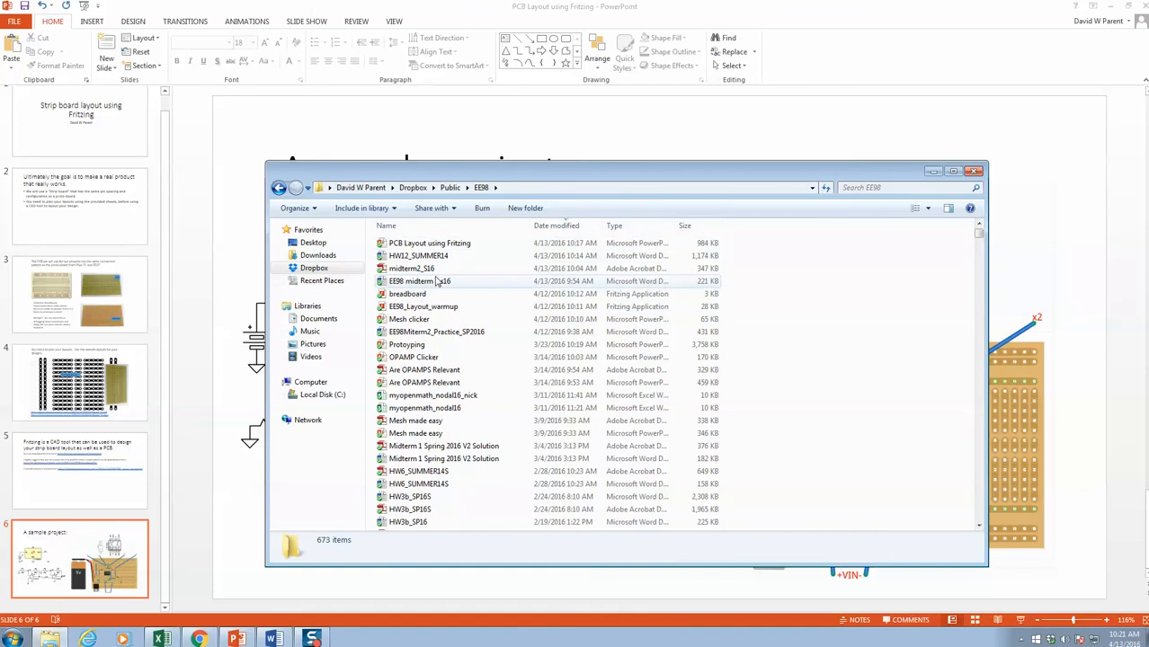
{"action": "double_click", "coordinate": [422, 305]}
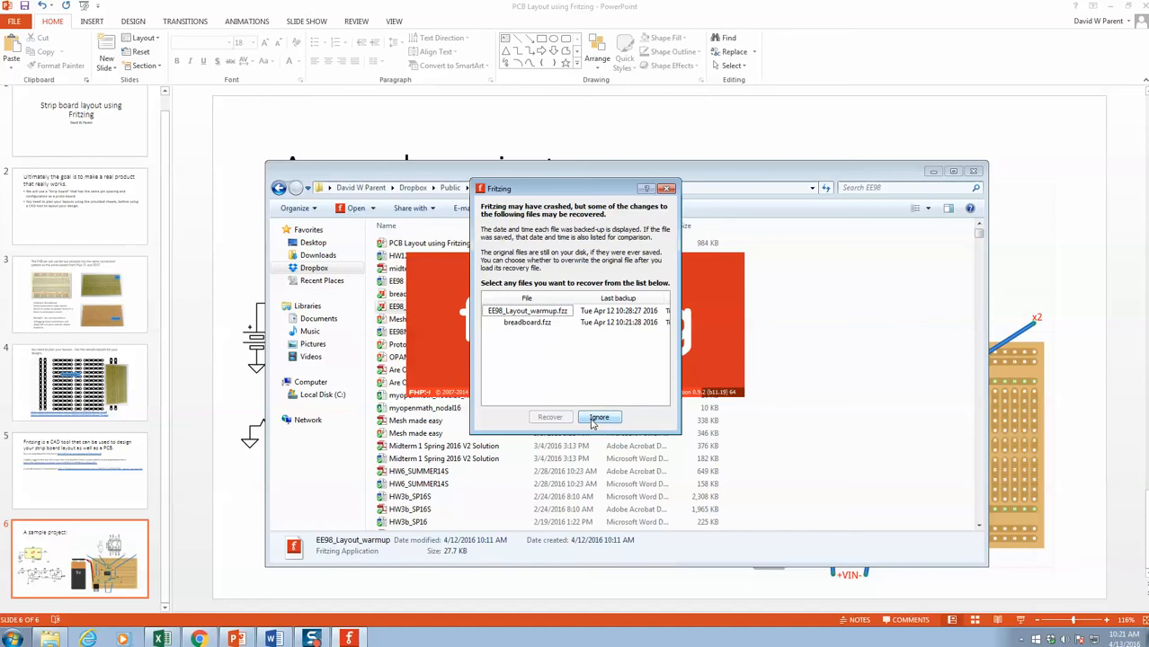
{"action": "left_click", "coordinate": [599, 418]}
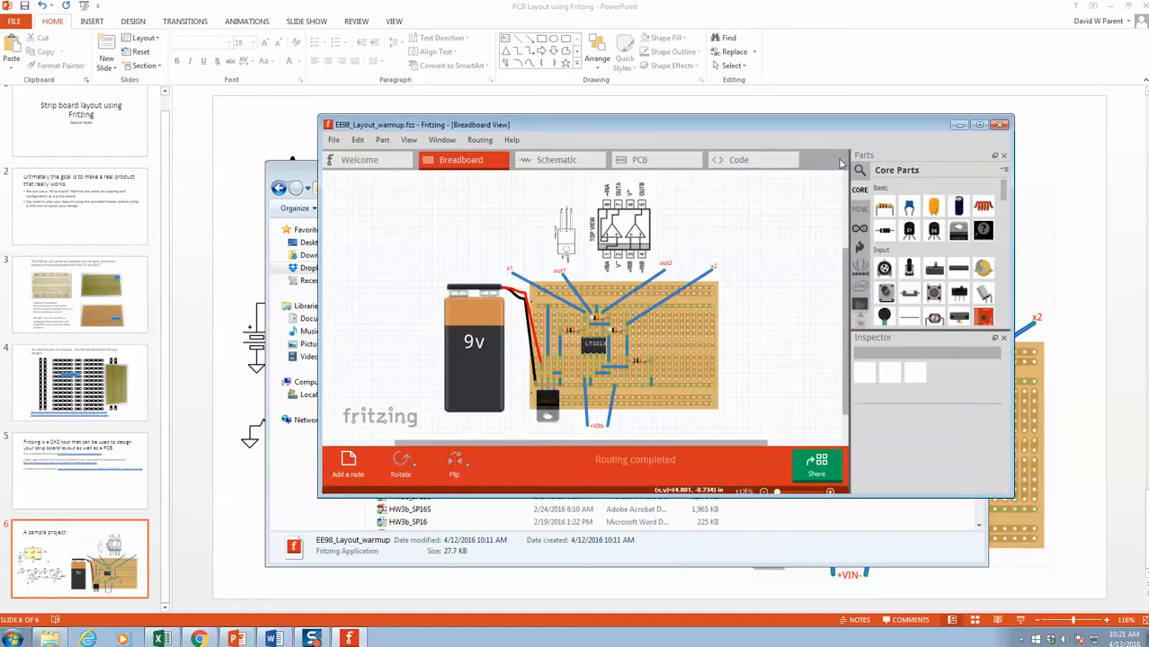
{"action": "left_click", "coordinate": [978, 126]}
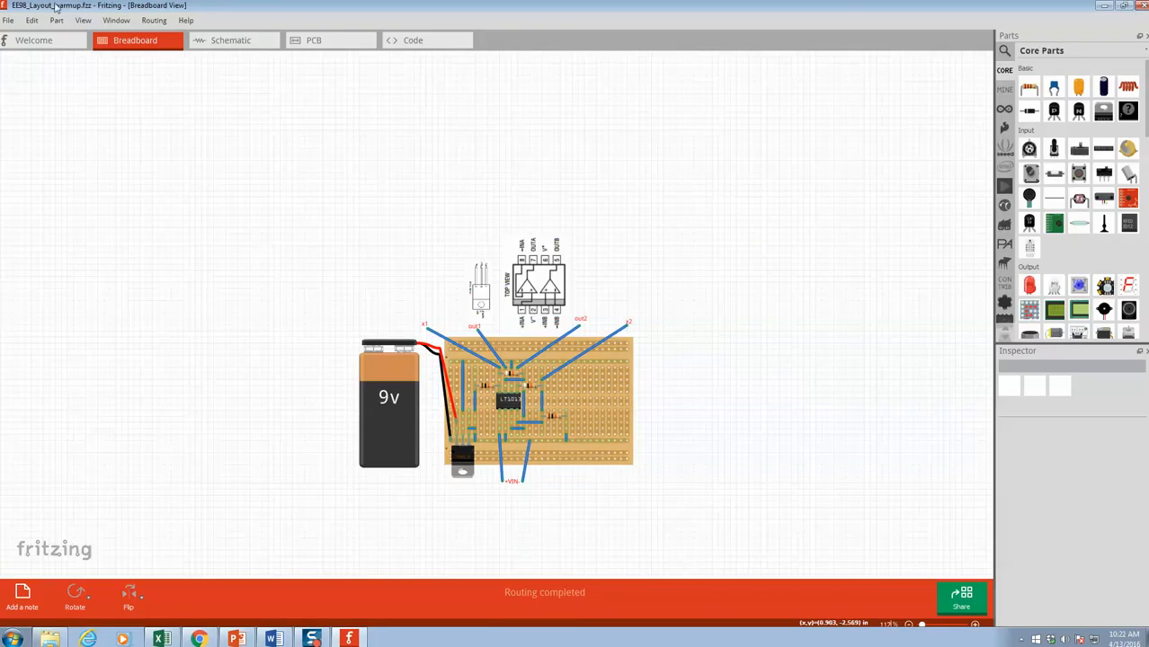
Select voltage regulator U1 and set its voltage property to 5V in the Inspector.
{"action": "left_click", "coordinate": [83, 20]}
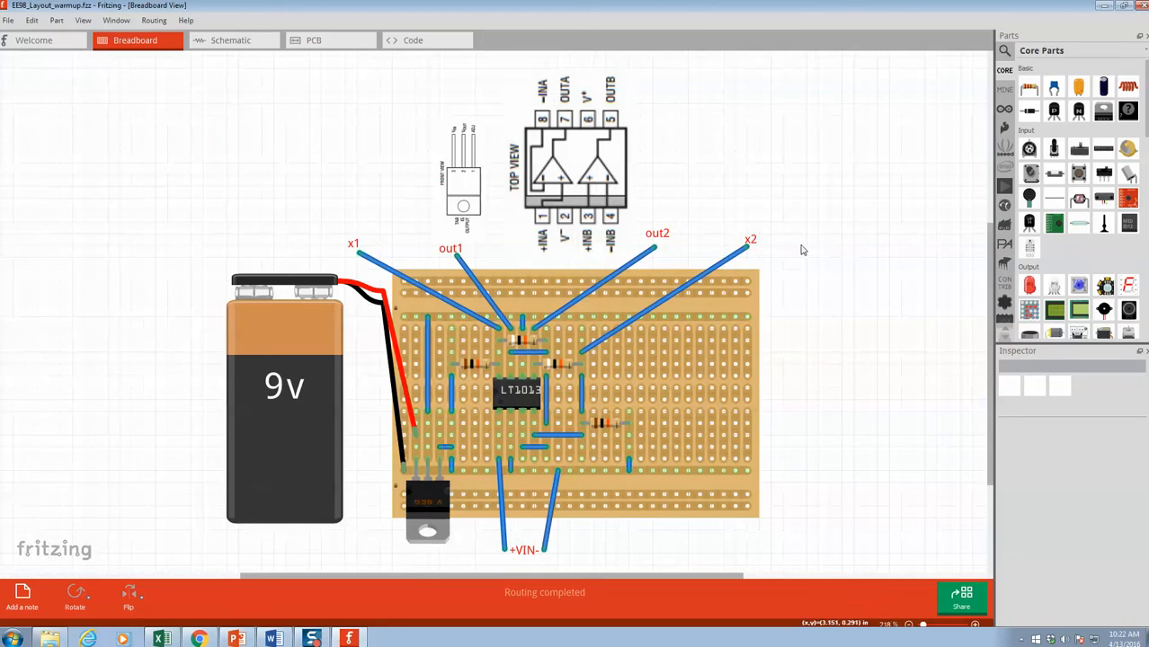
{"action": "mouse_move", "coordinate": [482, 410]}
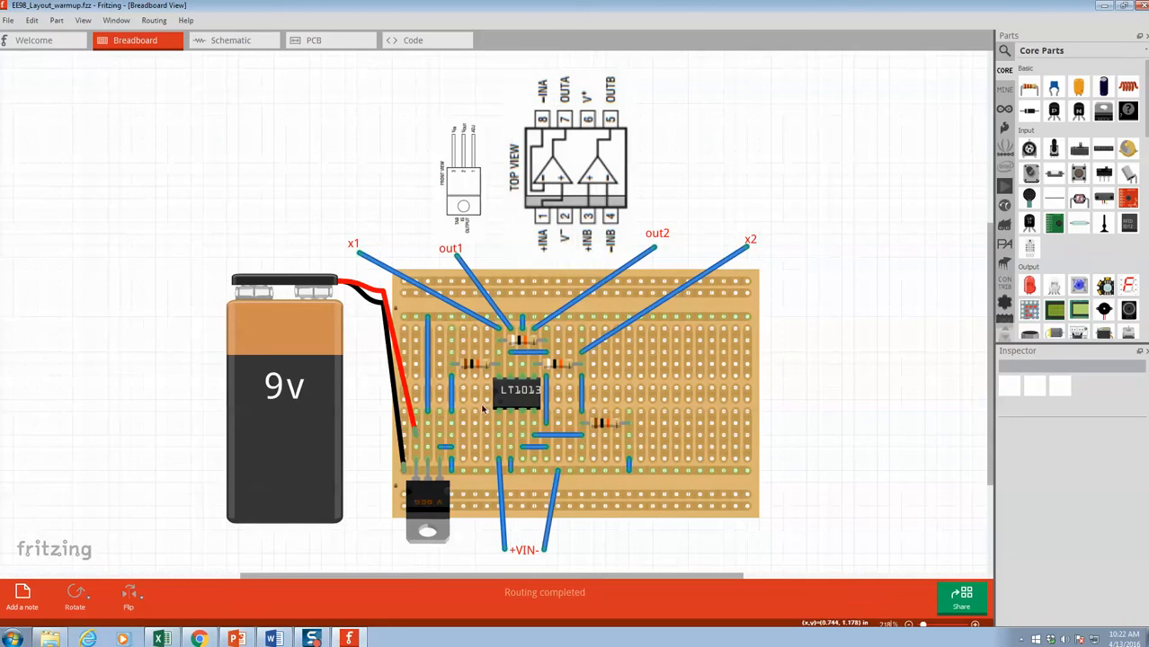
{"action": "left_click", "coordinate": [427, 507]}
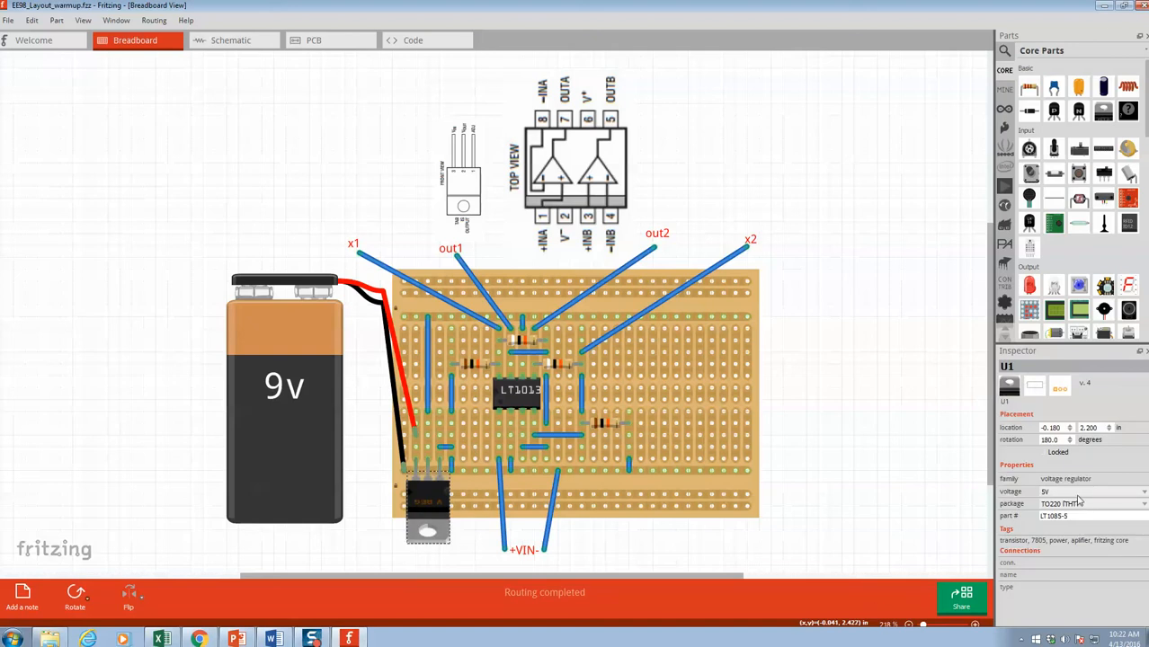
{"action": "left_click", "coordinate": [1093, 491]}
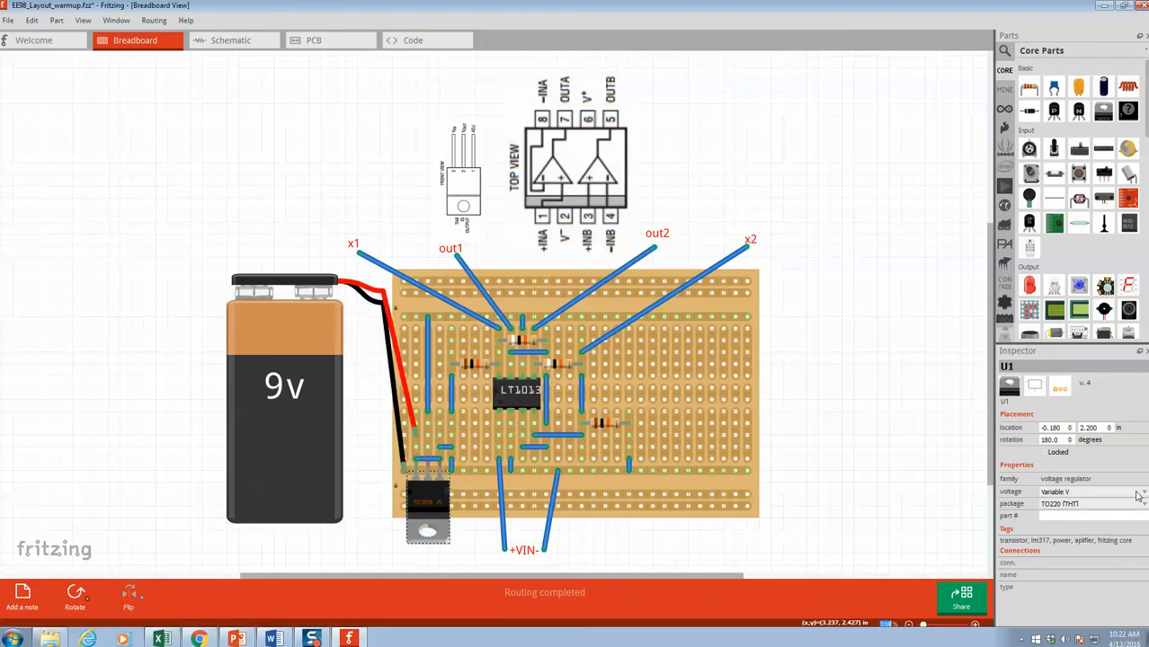
{"action": "left_click", "coordinate": [1093, 493]}
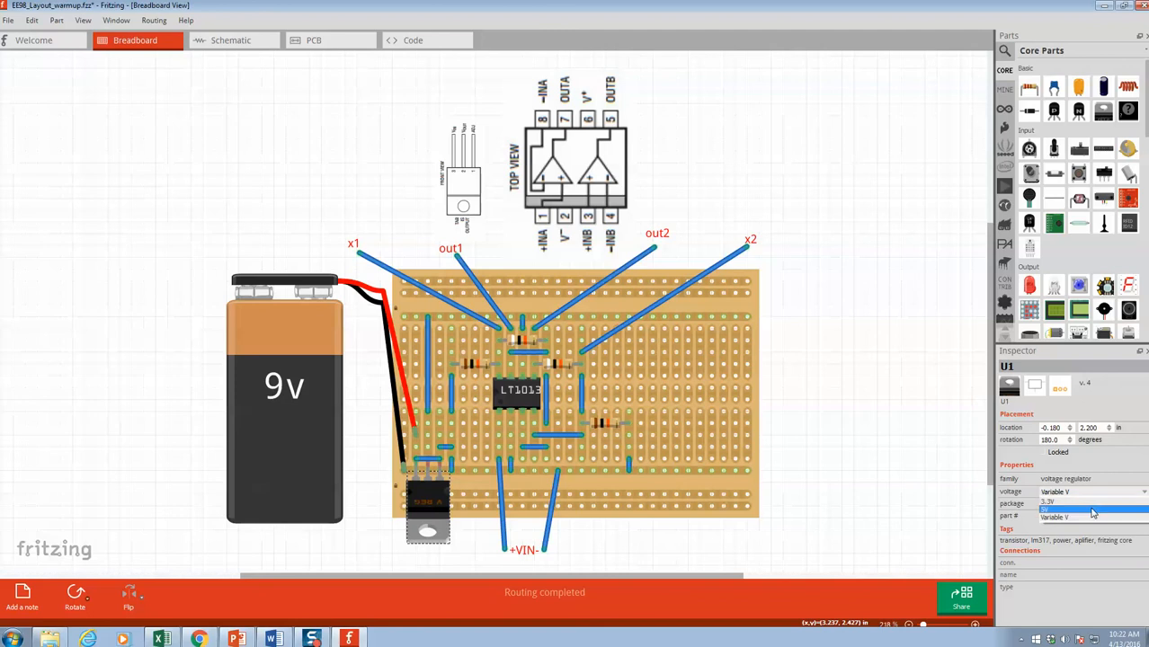
{"action": "left_click", "coordinate": [1093, 510]}
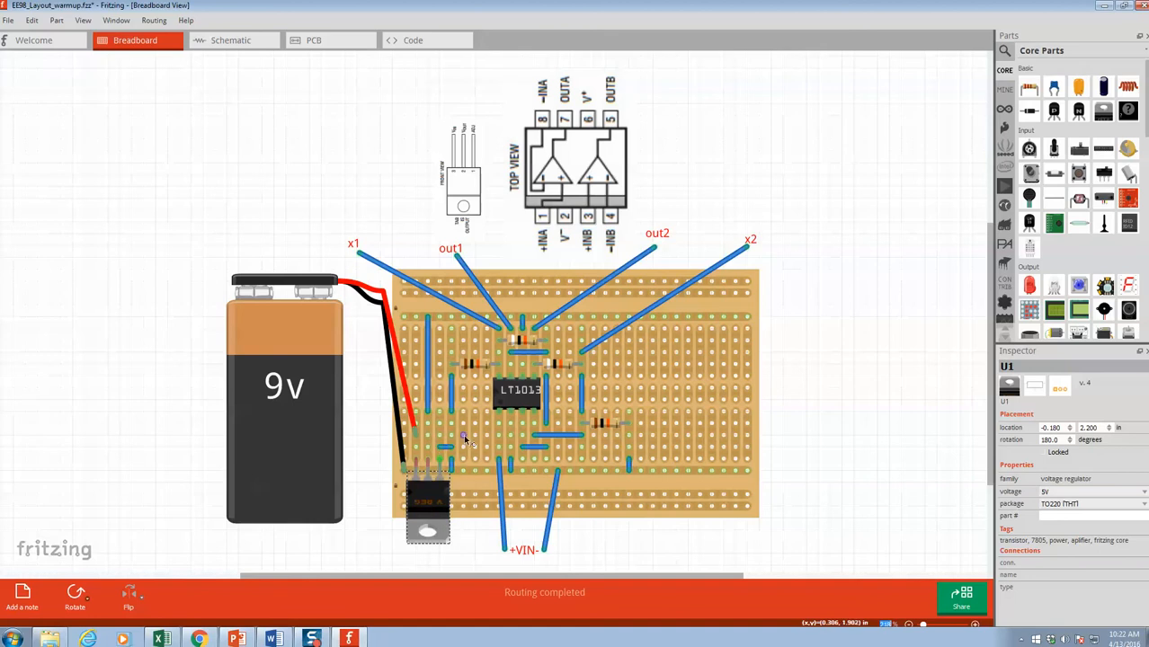
{"action": "mouse_move", "coordinate": [457, 464]}
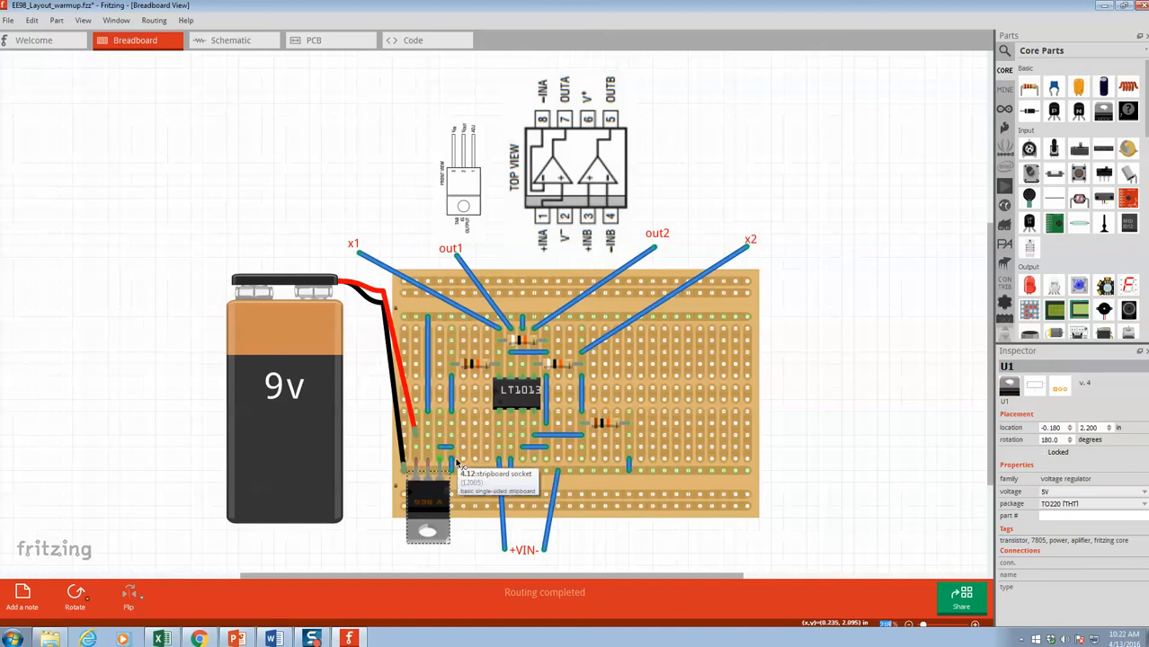
{"action": "mouse_move", "coordinate": [428, 500]}
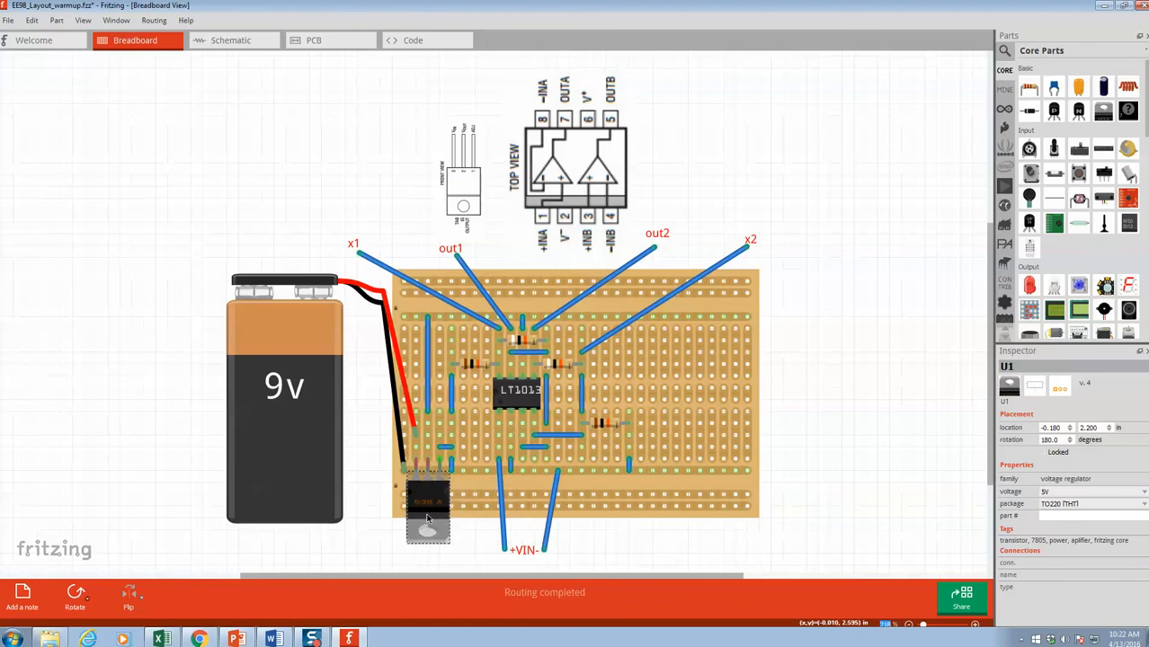
{"action": "mouse_move", "coordinate": [434, 497]}
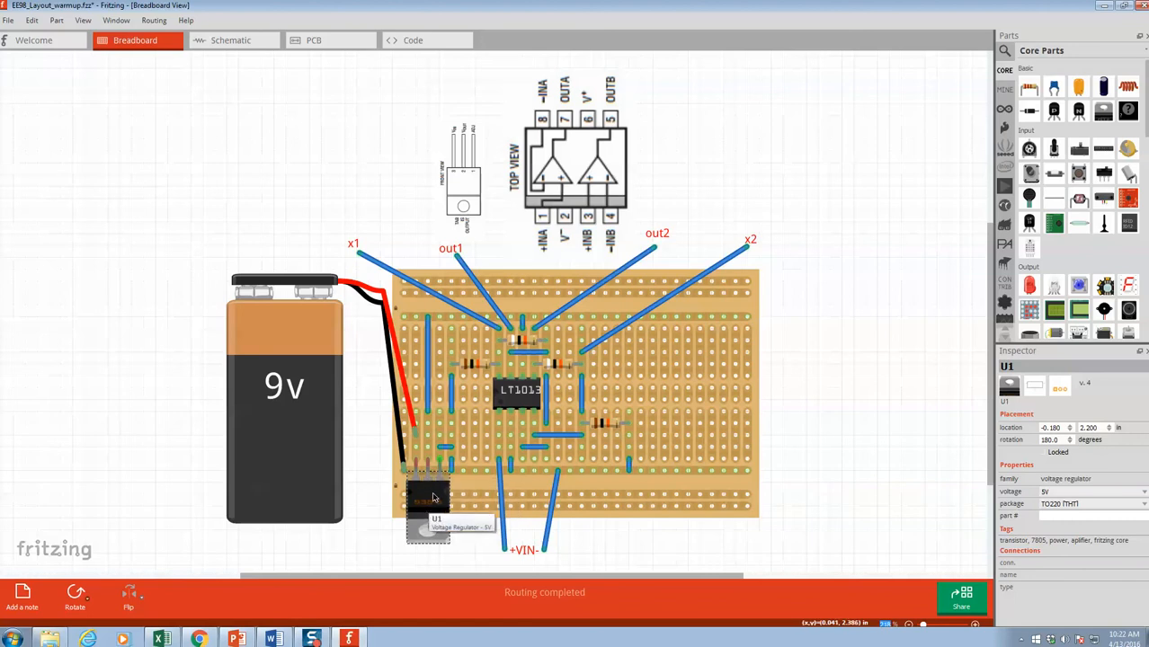
{"action": "mouse_move", "coordinate": [424, 502]}
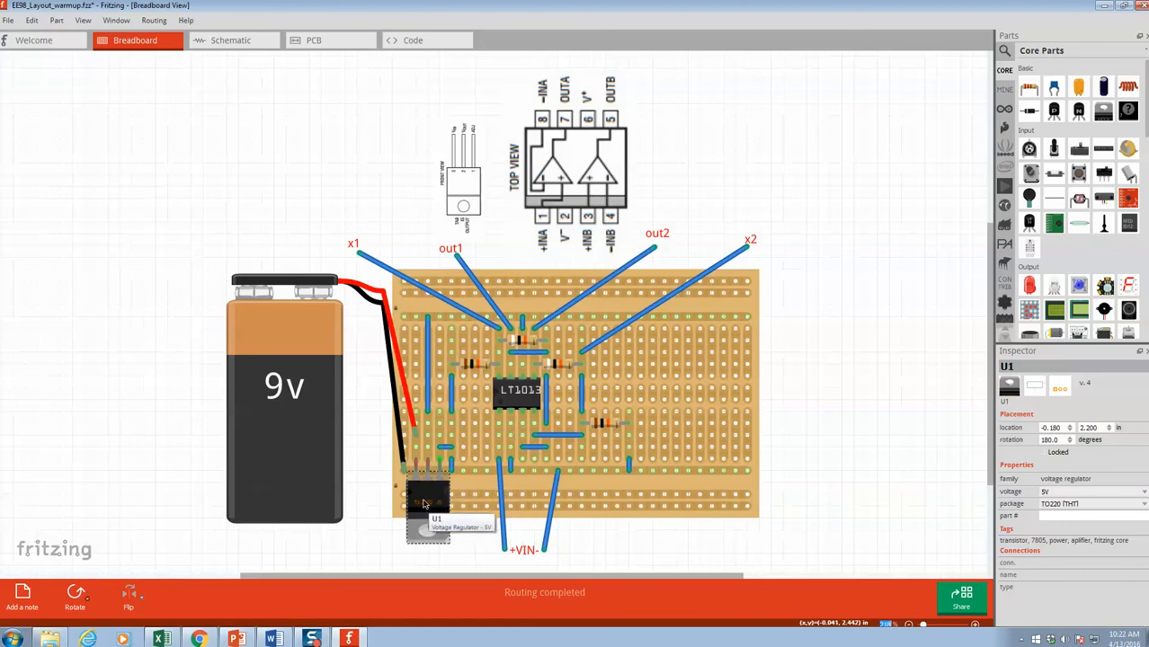
{"action": "mouse_move", "coordinate": [428, 440]}
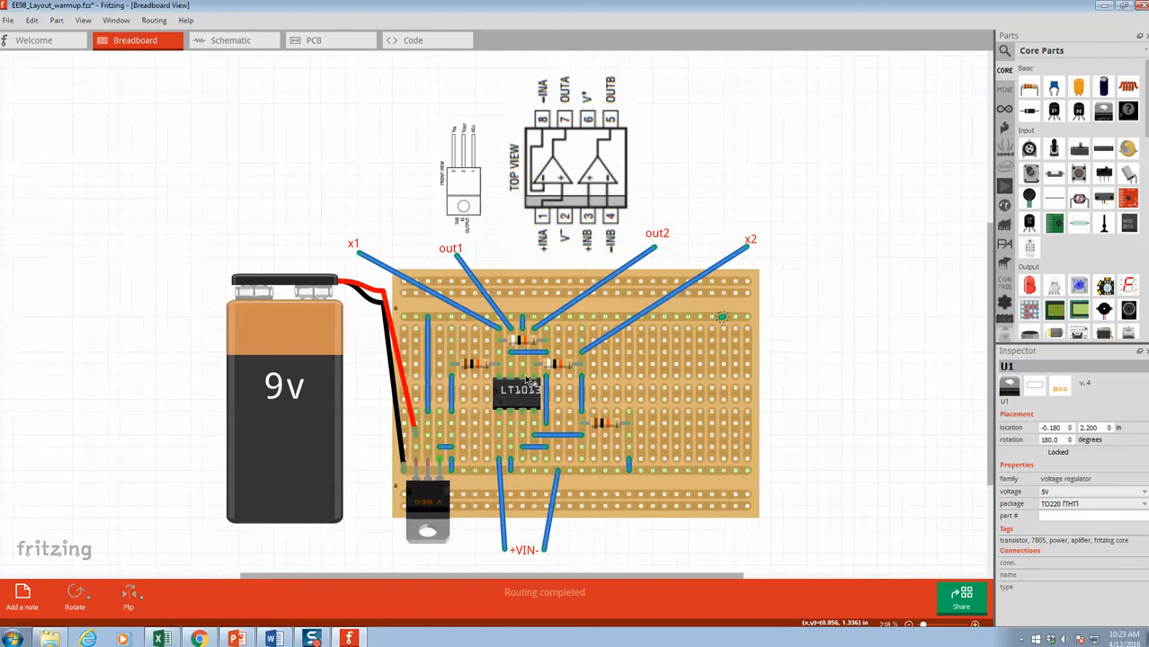
{"action": "mouse_move", "coordinate": [591, 126]}
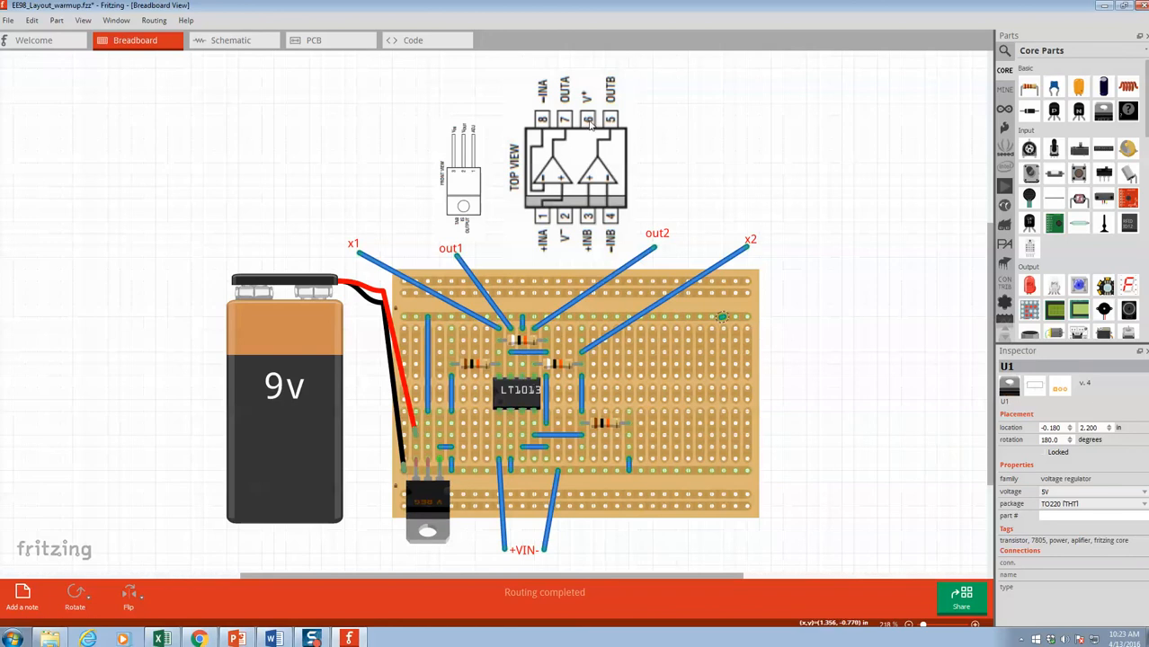
{"action": "mouse_move", "coordinate": [590, 124]}
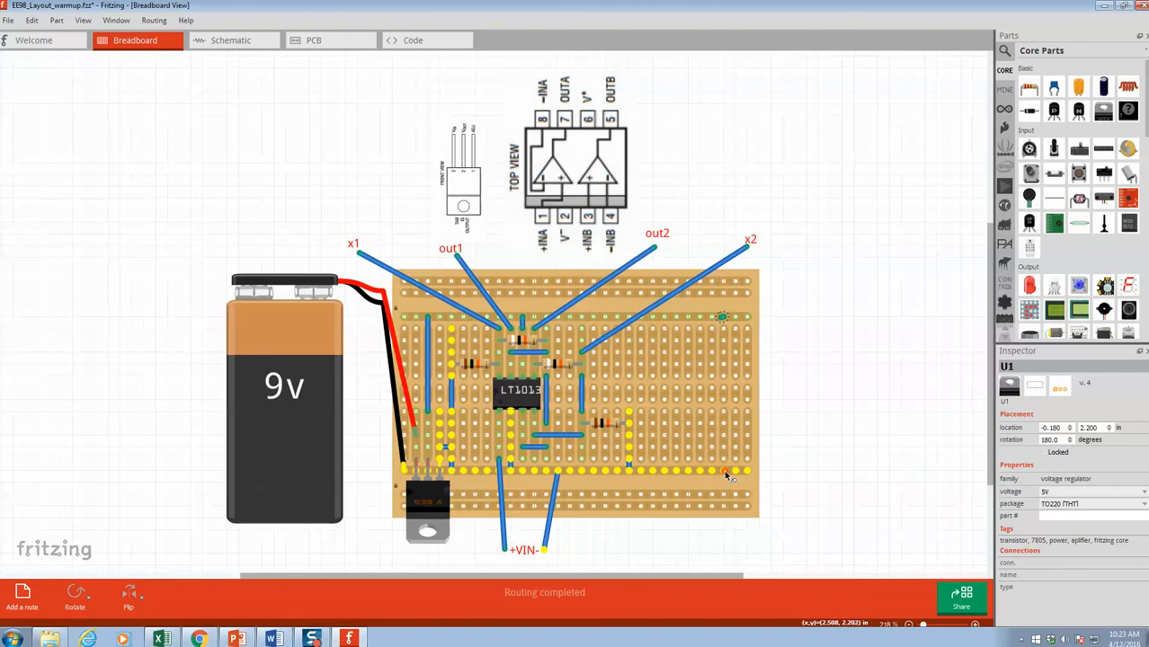
{"action": "left_click", "coordinate": [733, 471]}
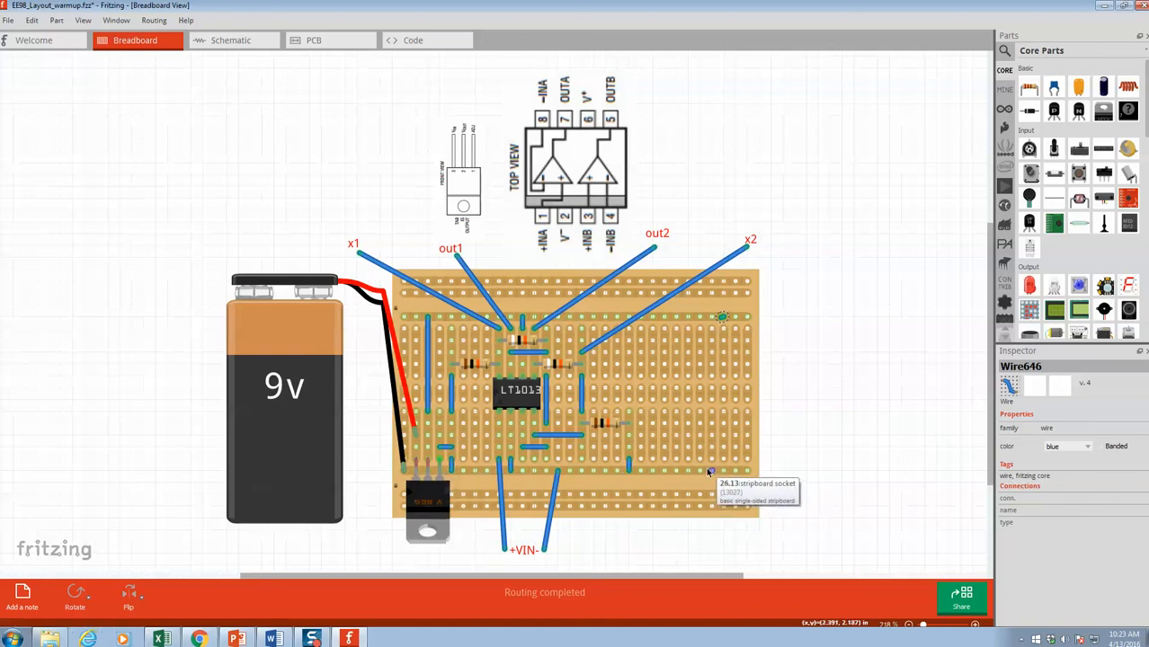
{"action": "mouse_move", "coordinate": [560, 447]}
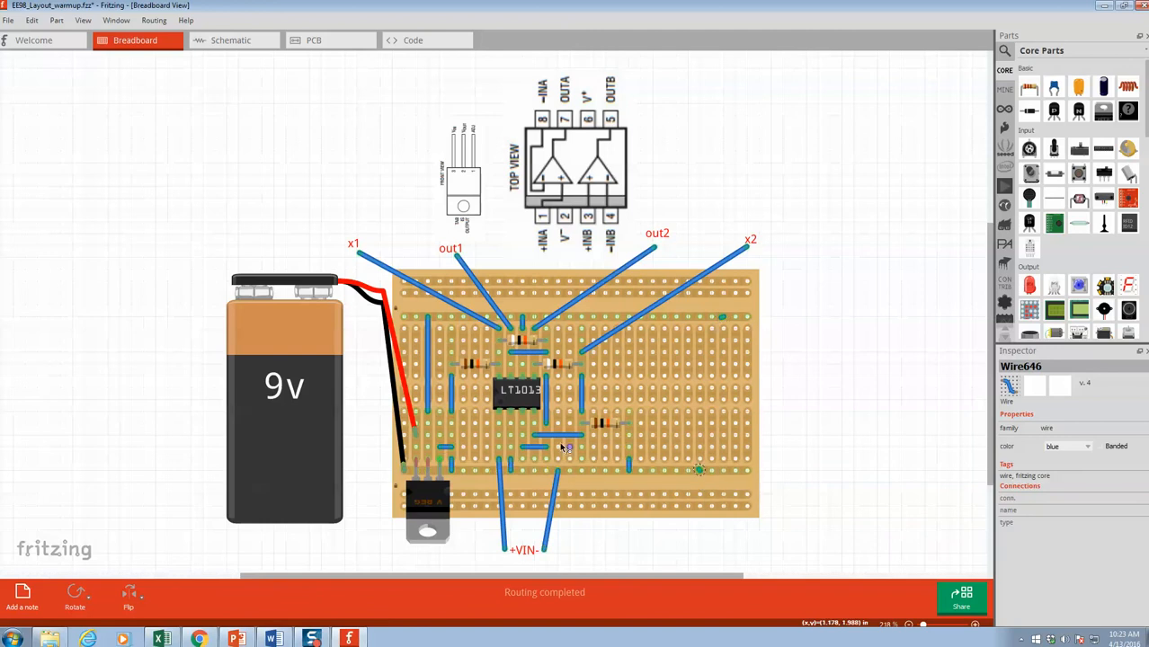
{"action": "mouse_move", "coordinate": [507, 417]}
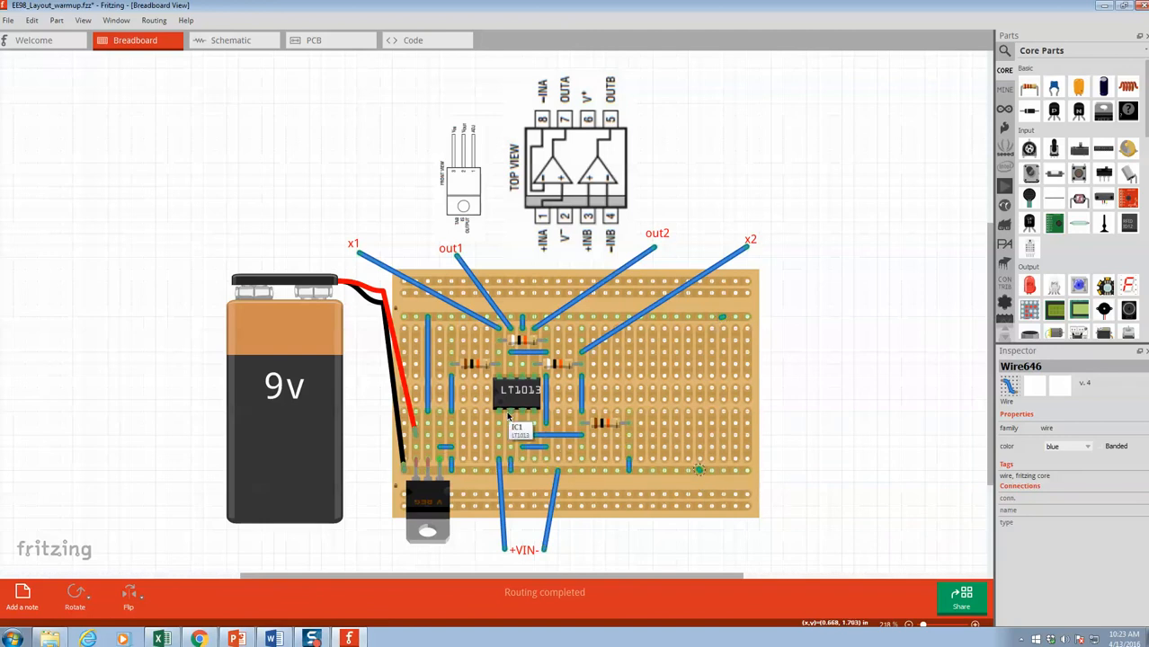
{"action": "mouse_move", "coordinate": [510, 420]}
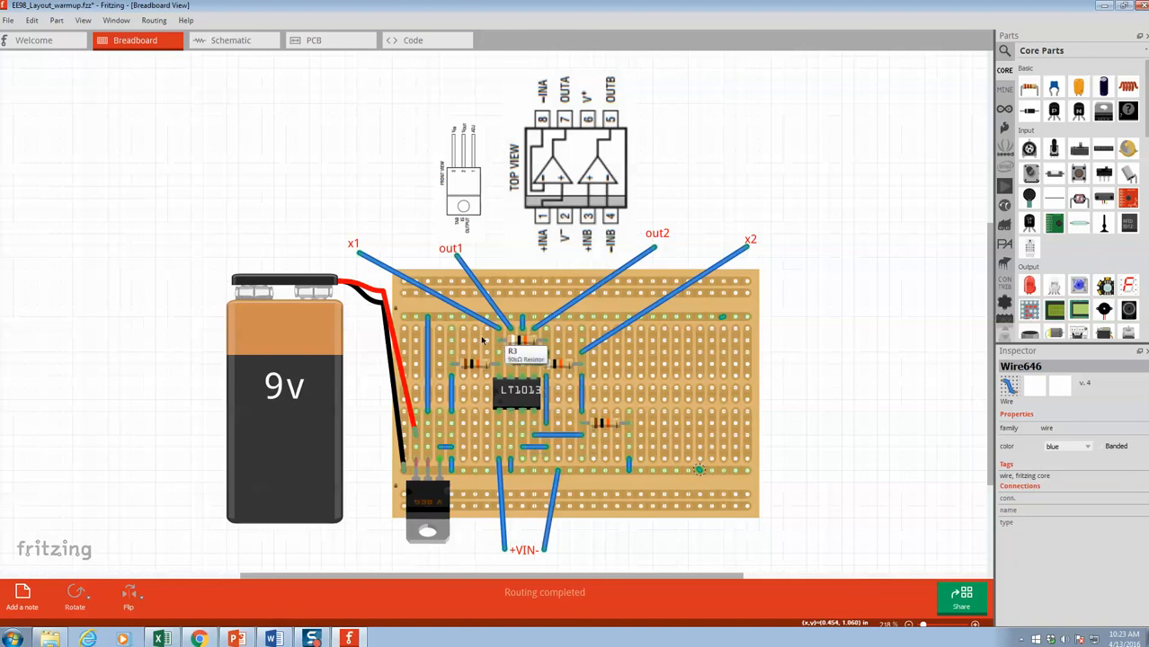
{"action": "mouse_move", "coordinate": [536, 360]}
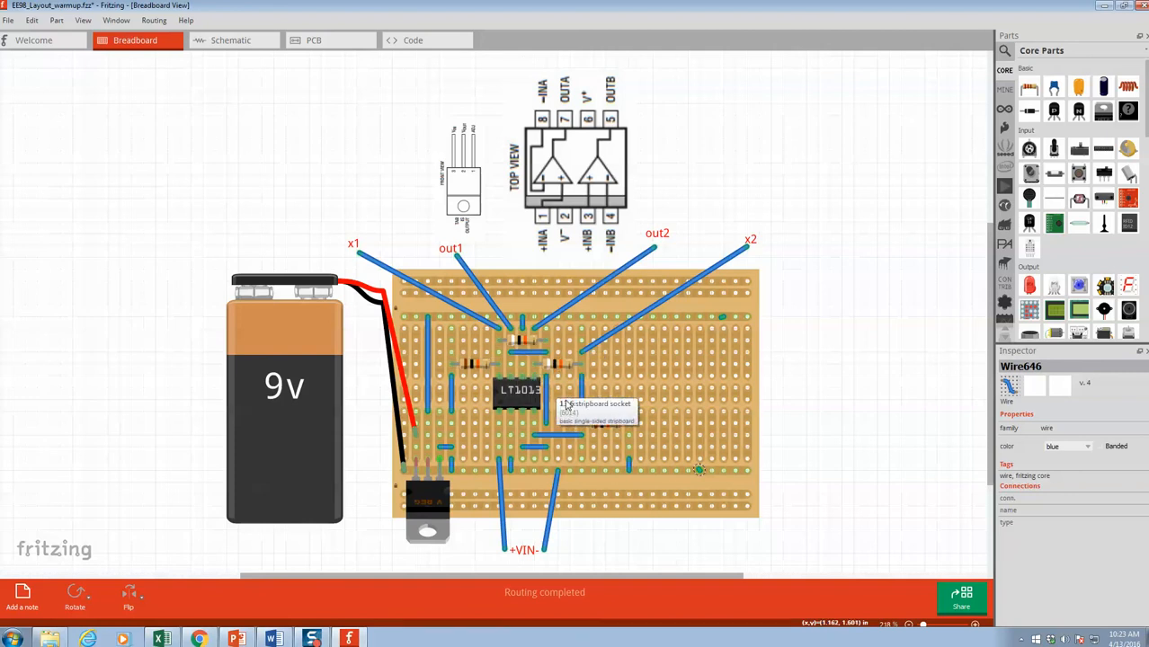
{"action": "mouse_move", "coordinate": [564, 385]}
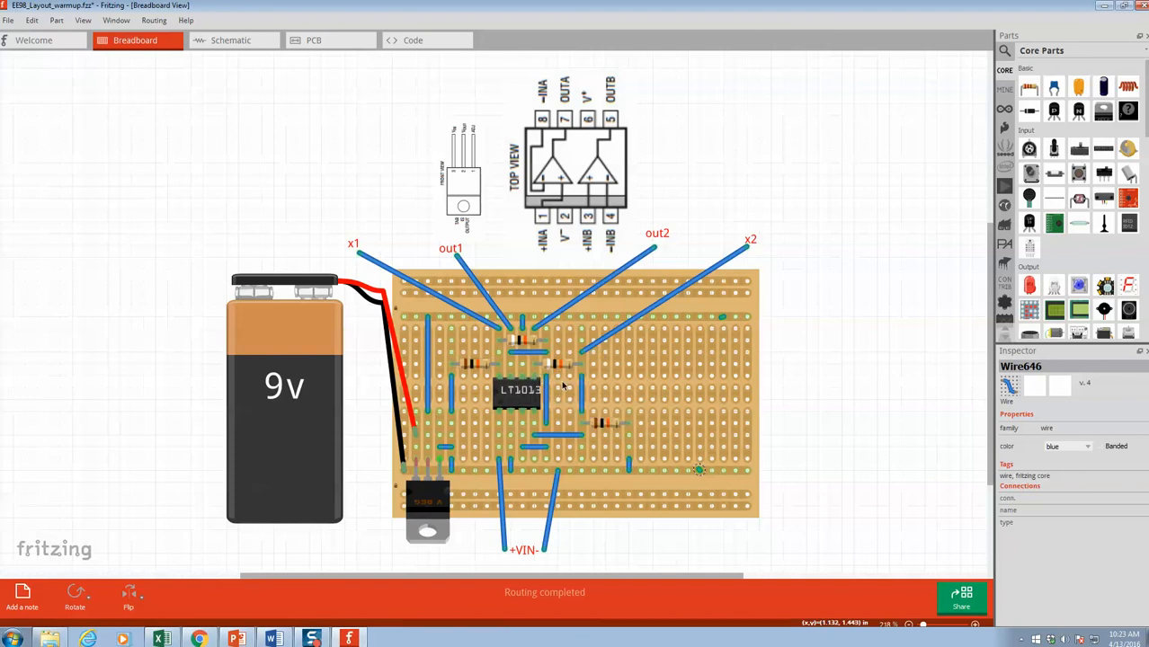
{"action": "mouse_move", "coordinate": [629, 387]}
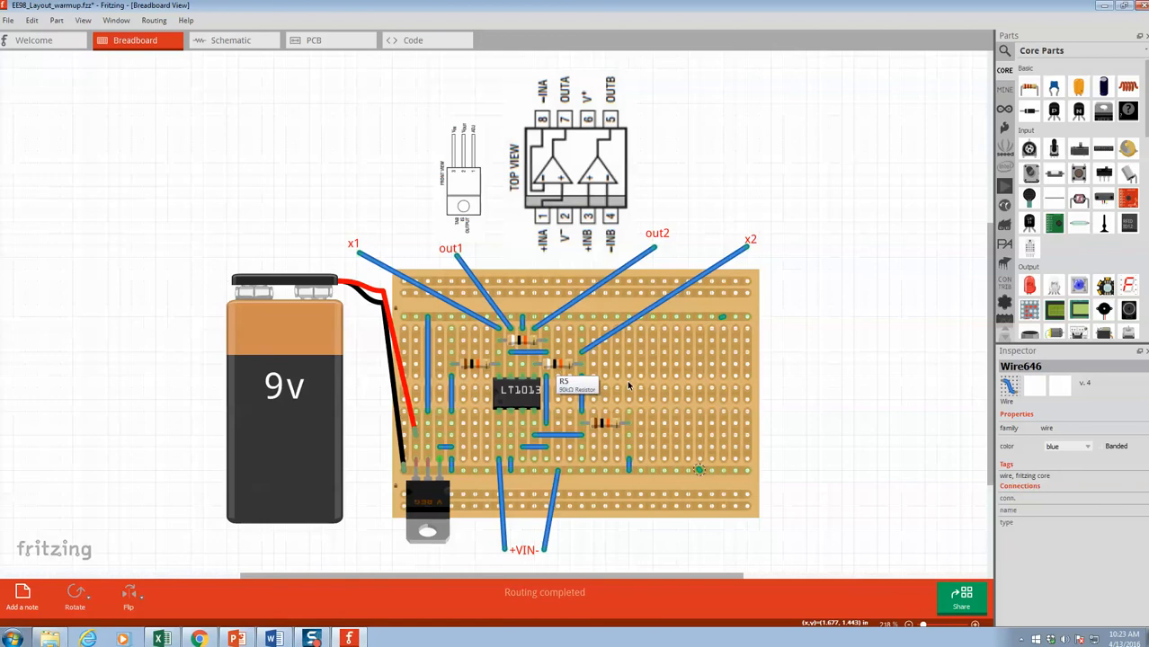
Place a 220Ω resistor R7 on the right of the board, rotate it to 80 degrees and position it across the strips.
{"action": "left_click", "coordinate": [576, 387]}
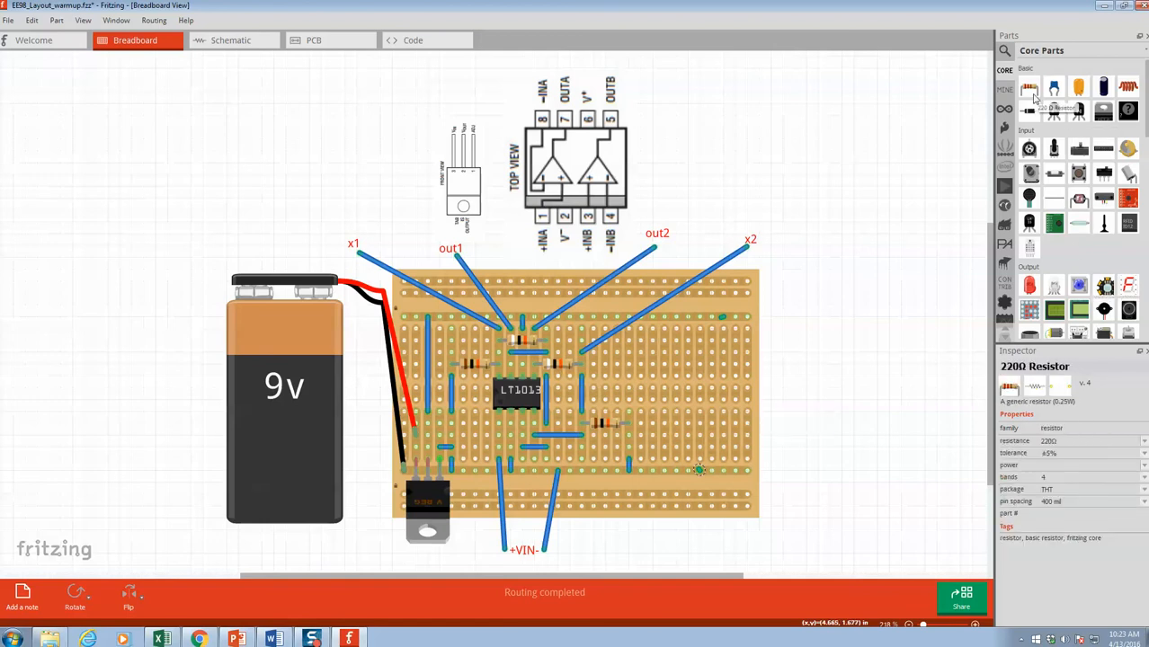
{"action": "left_click_drag", "start_coordinate": [1028, 86], "coordinate": [746, 351]}
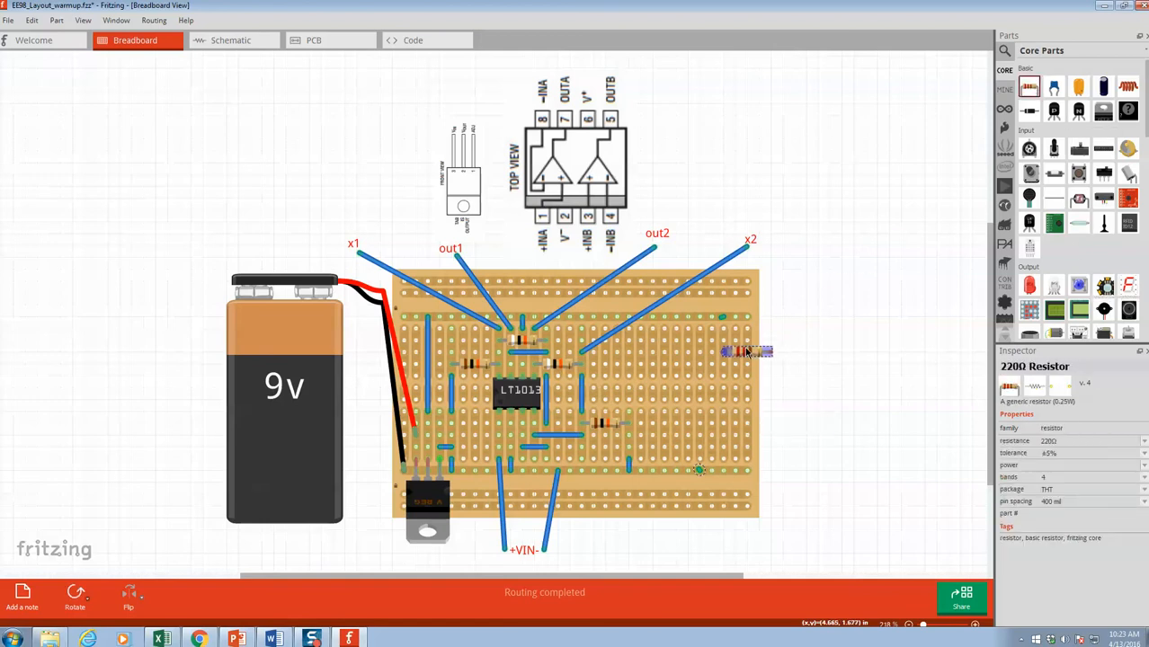
{"action": "left_click", "coordinate": [737, 350]}
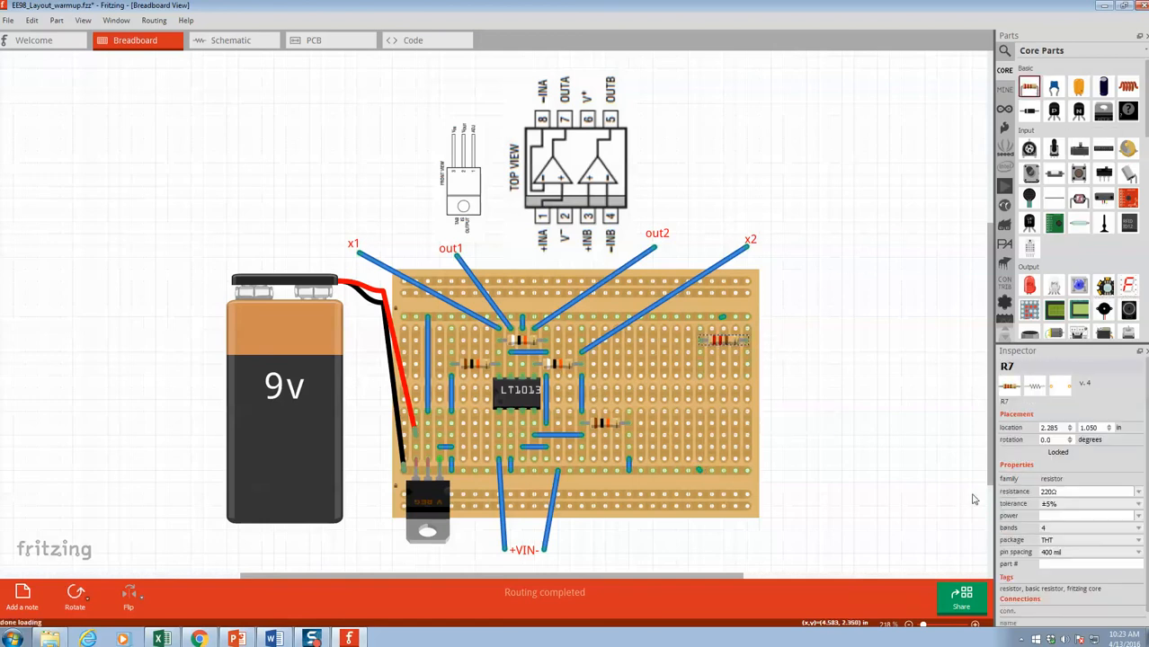
{"action": "left_click", "coordinate": [1054, 439]}
{"action": "type", "text": "90"}
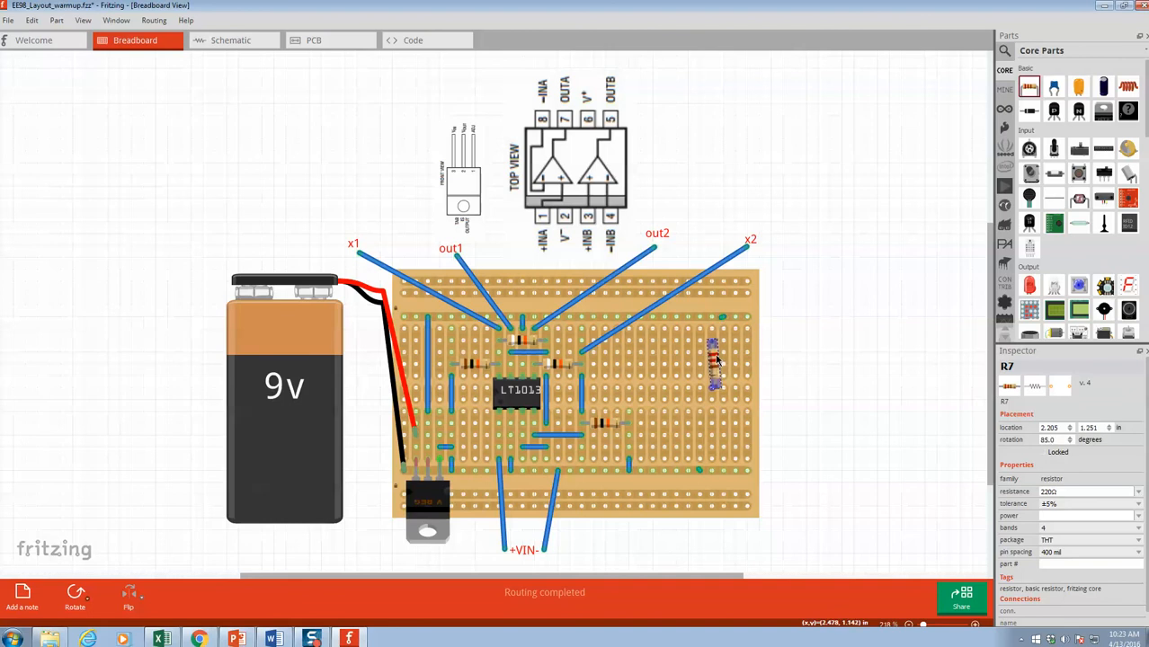
{"action": "left_click_drag", "start_coordinate": [716, 363], "coordinate": [703, 358]}
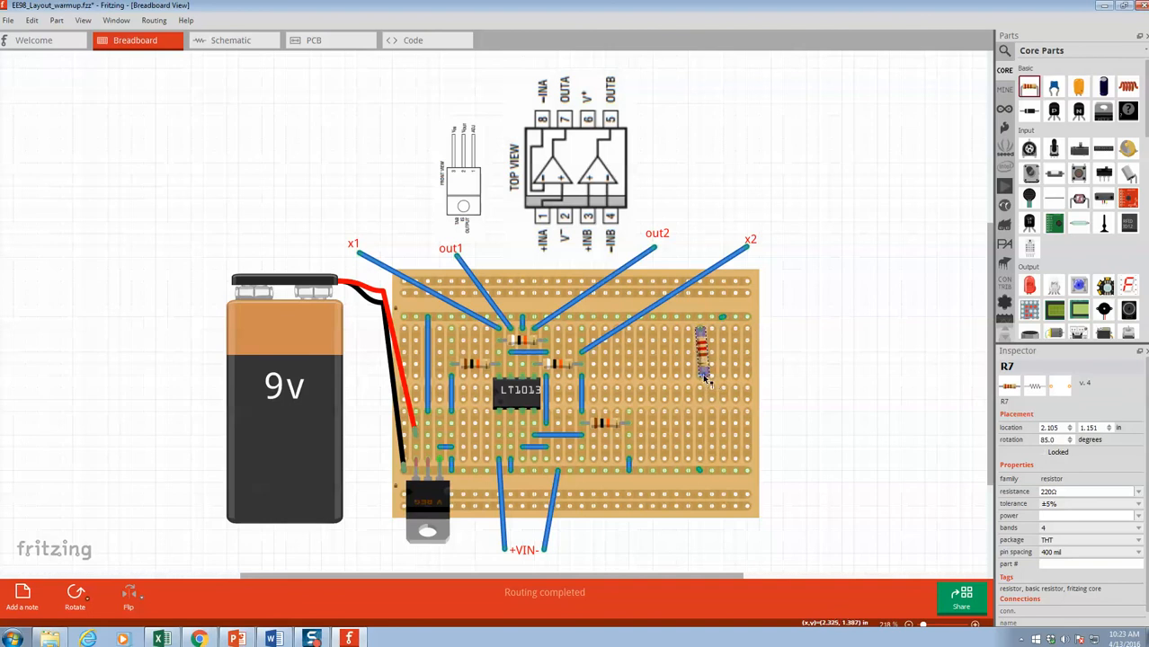
{"action": "mouse_move", "coordinate": [704, 378]}
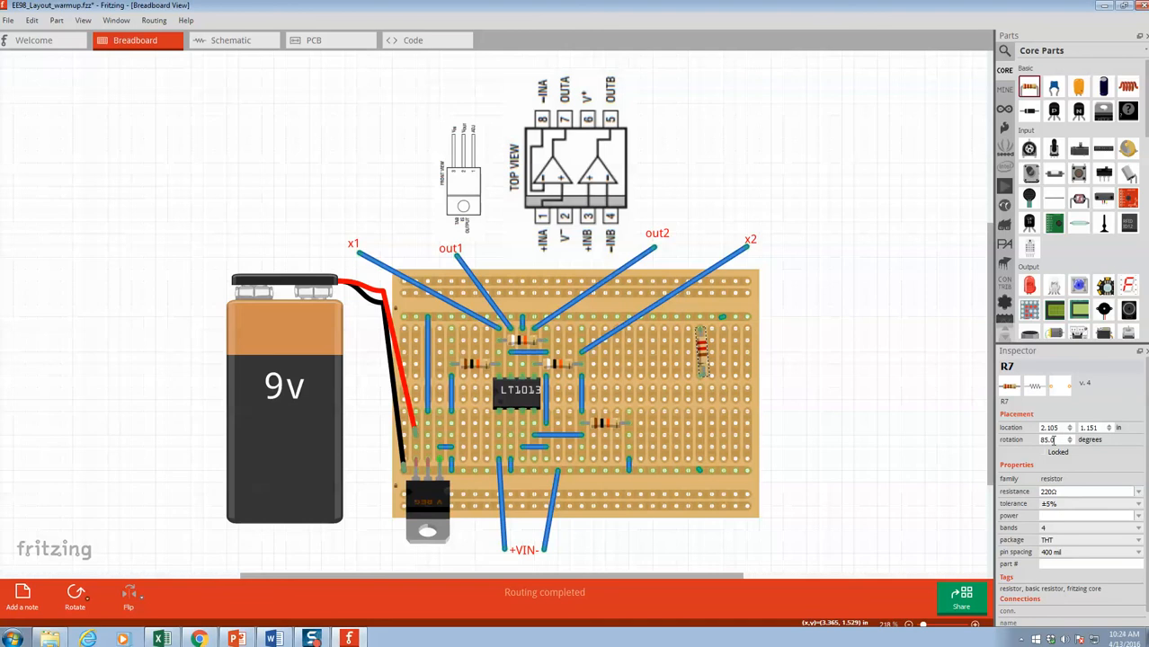
{"action": "type", "text": "80"}
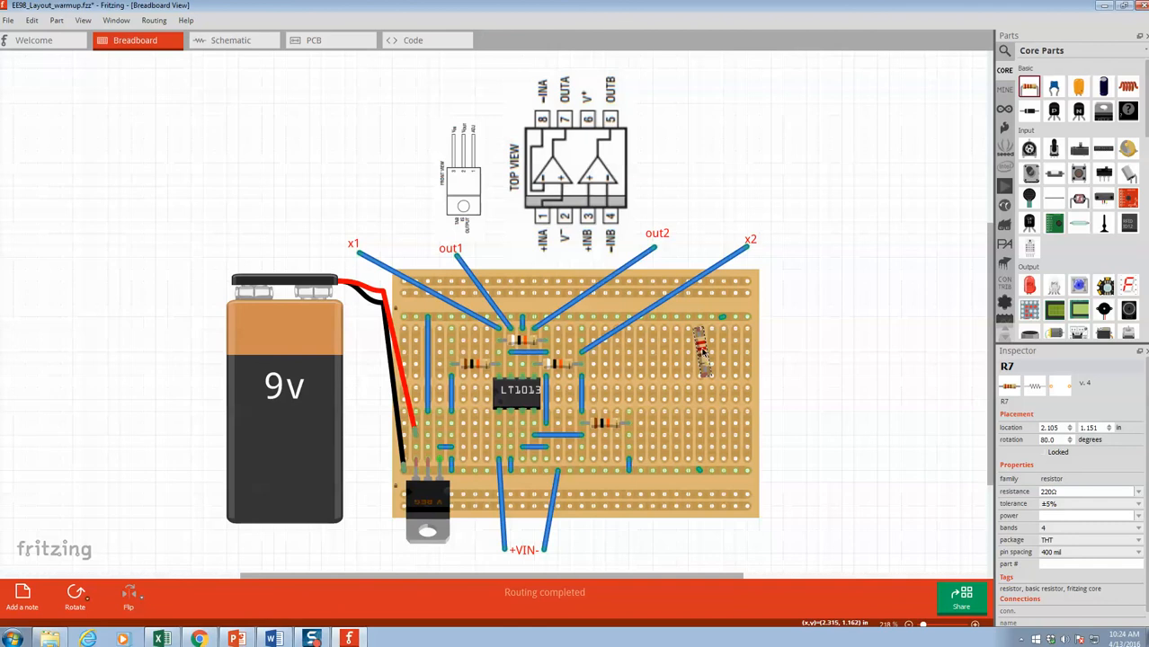
{"action": "left_click_drag", "start_coordinate": [701, 351], "coordinate": [705, 369]}
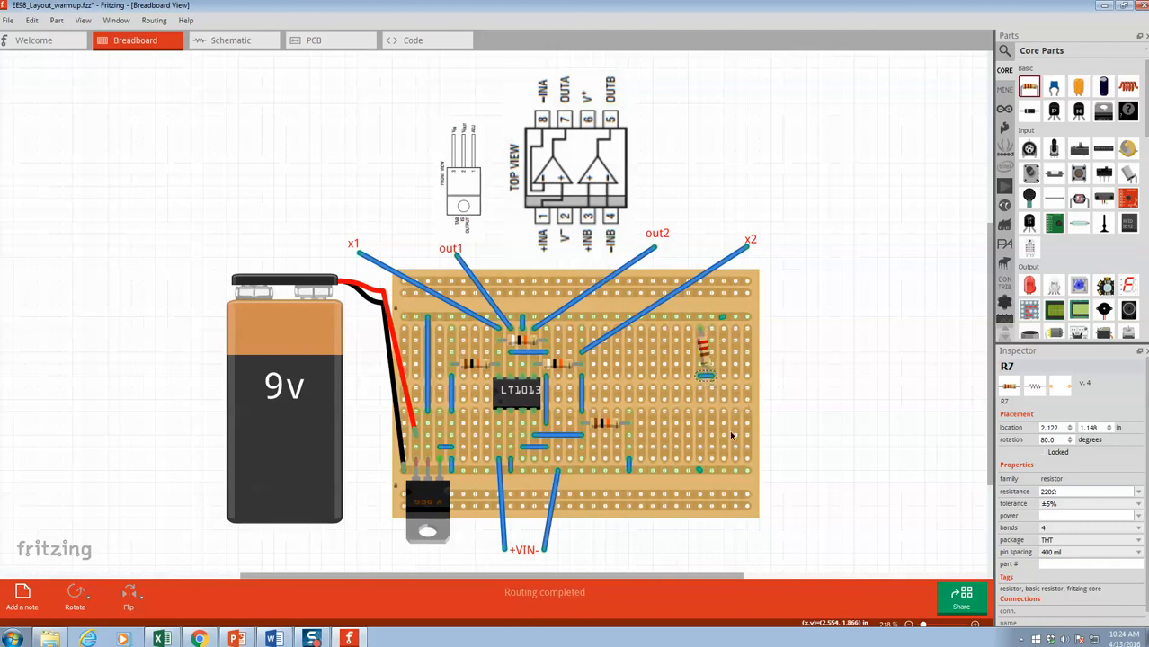
{"action": "mouse_move", "coordinate": [772, 453]}
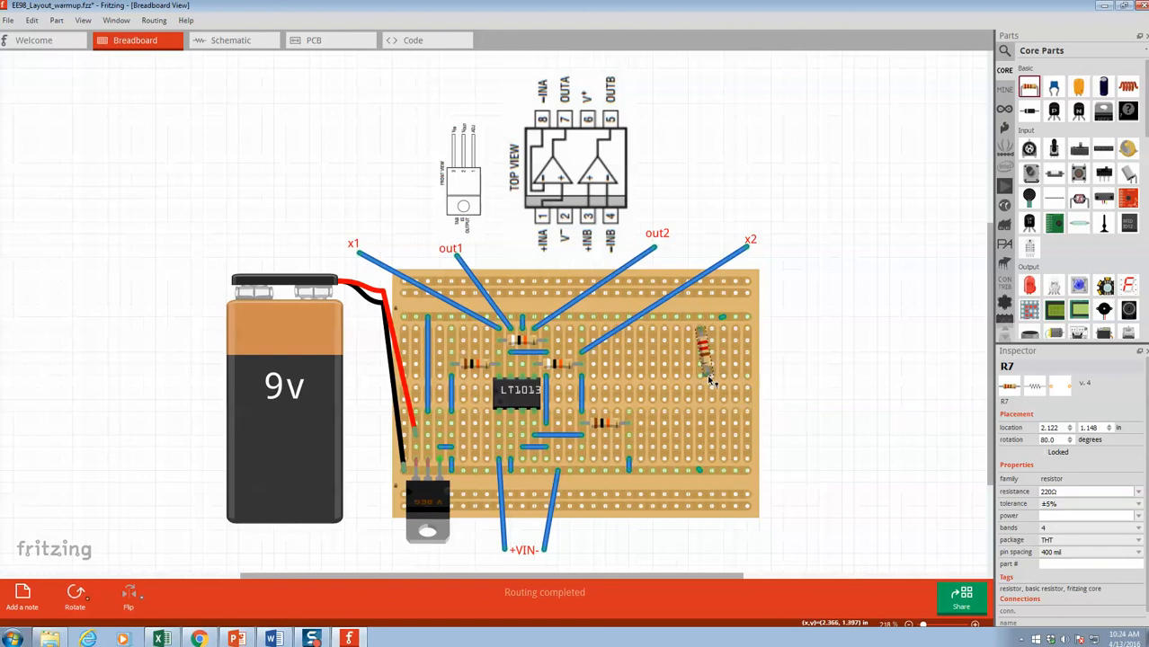
{"action": "mouse_move", "coordinate": [711, 376]}
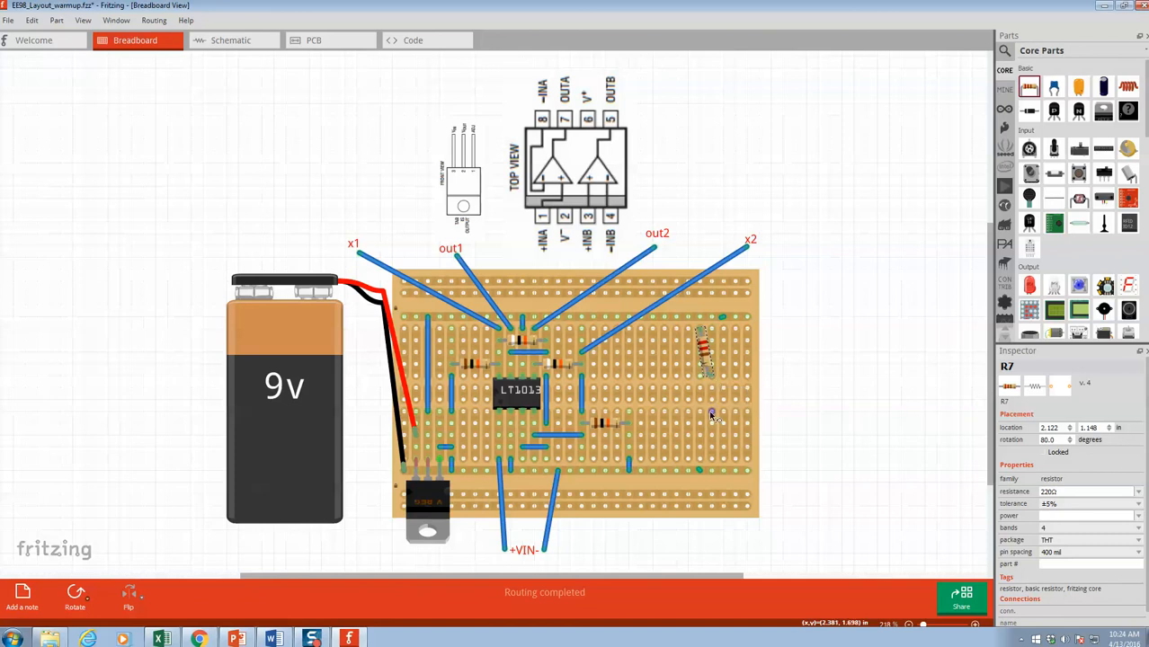
{"action": "mouse_move", "coordinate": [708, 377]}
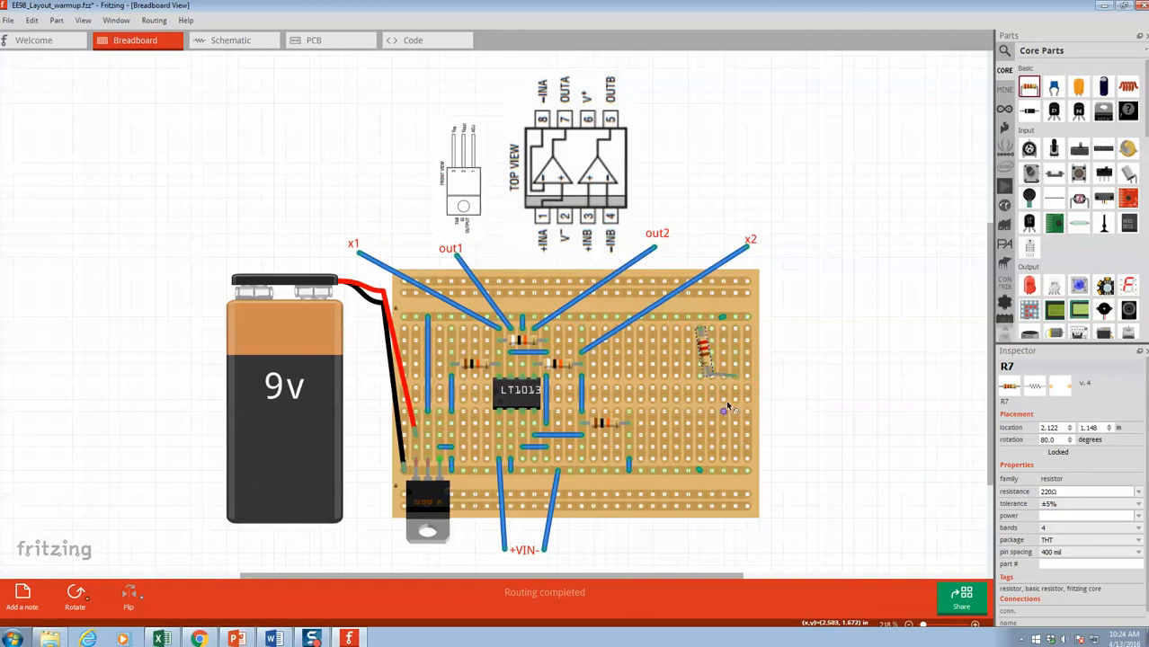
{"action": "mouse_move", "coordinate": [710, 381]}
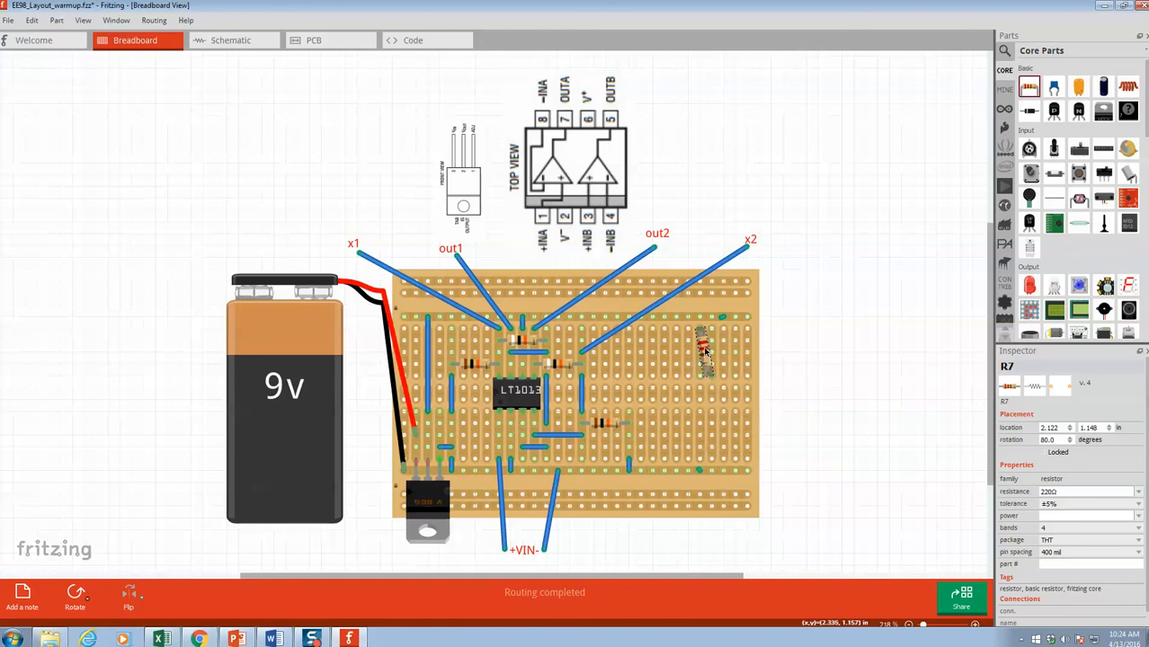
Delete the angled 220Ω resistor R7 from the right side of the board.
{"action": "left_click", "coordinate": [705, 351]}
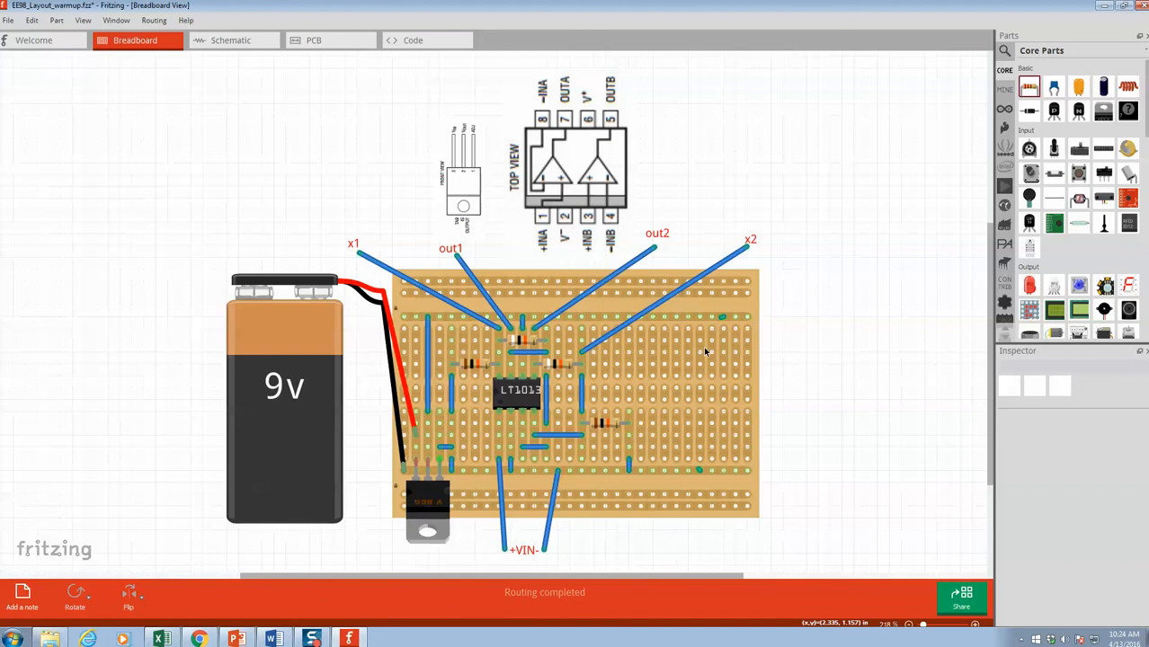
{"action": "mouse_move", "coordinate": [719, 374]}
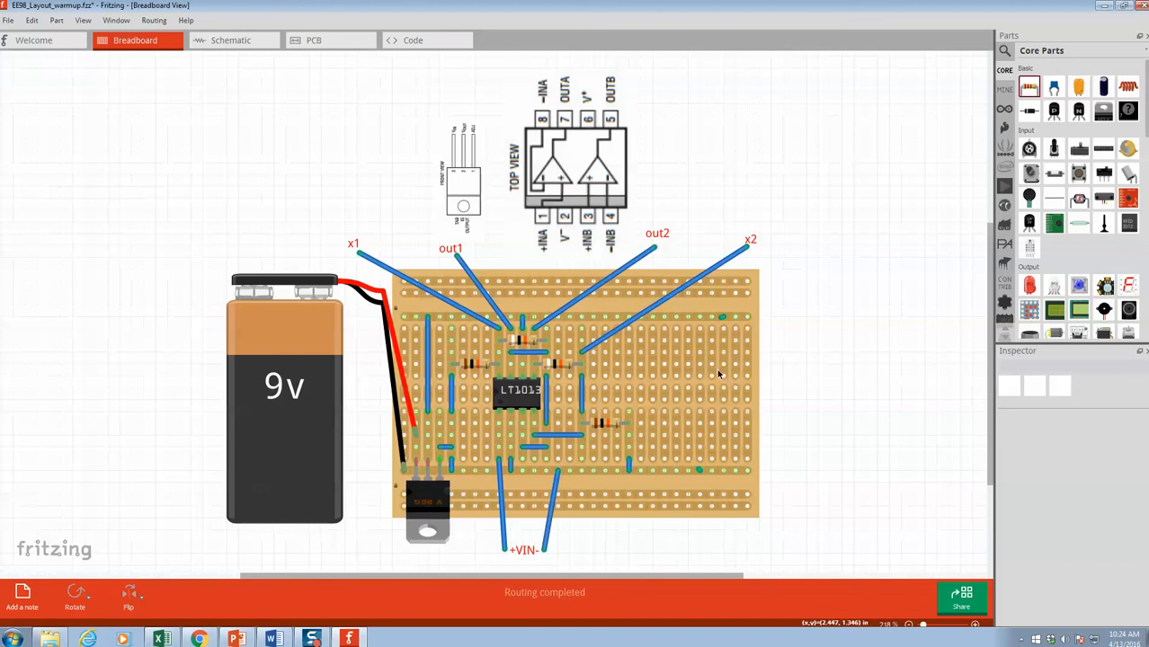
{"action": "mouse_move", "coordinate": [705, 358]}
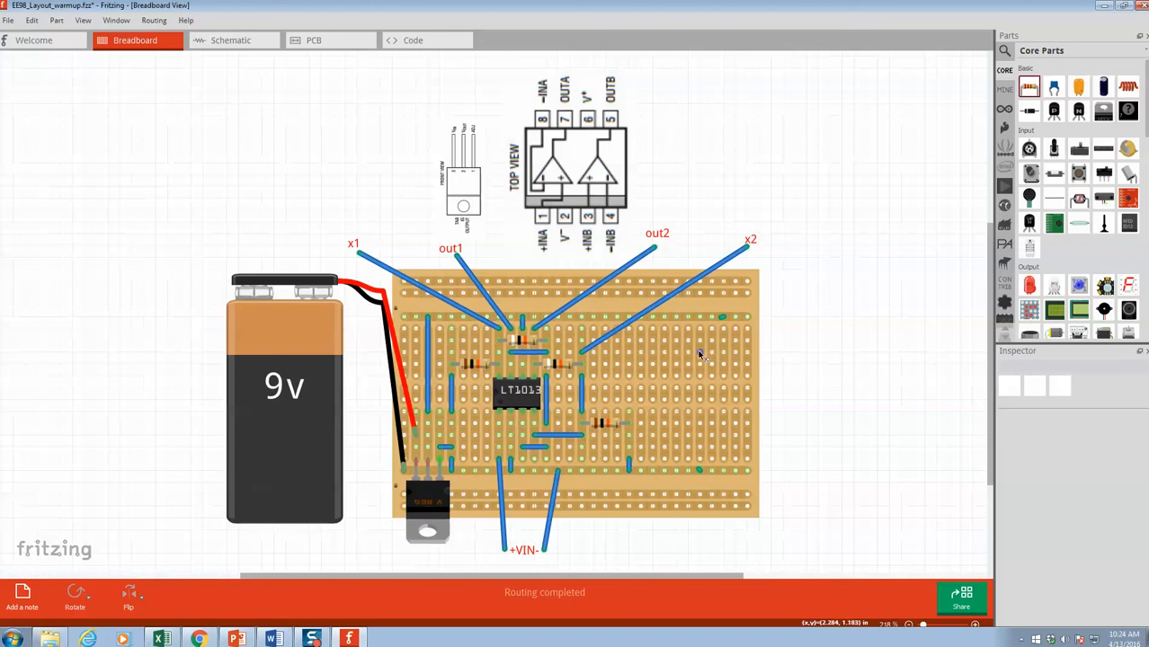
{"action": "mouse_move", "coordinate": [701, 356]}
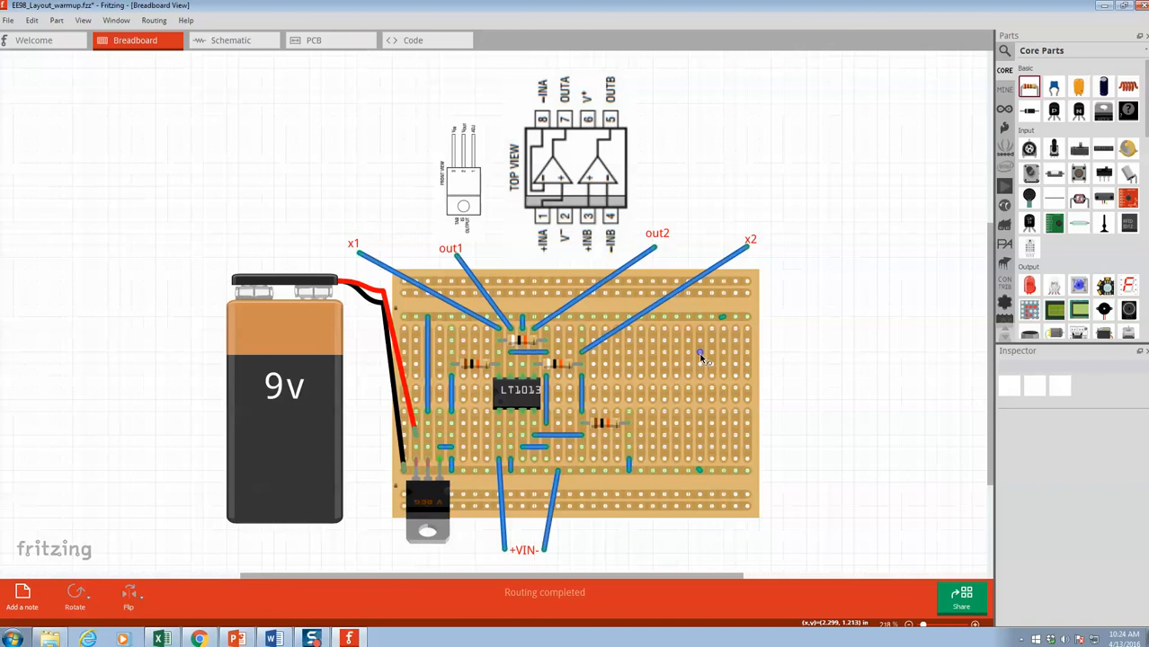
{"action": "mouse_move", "coordinate": [701, 352]}
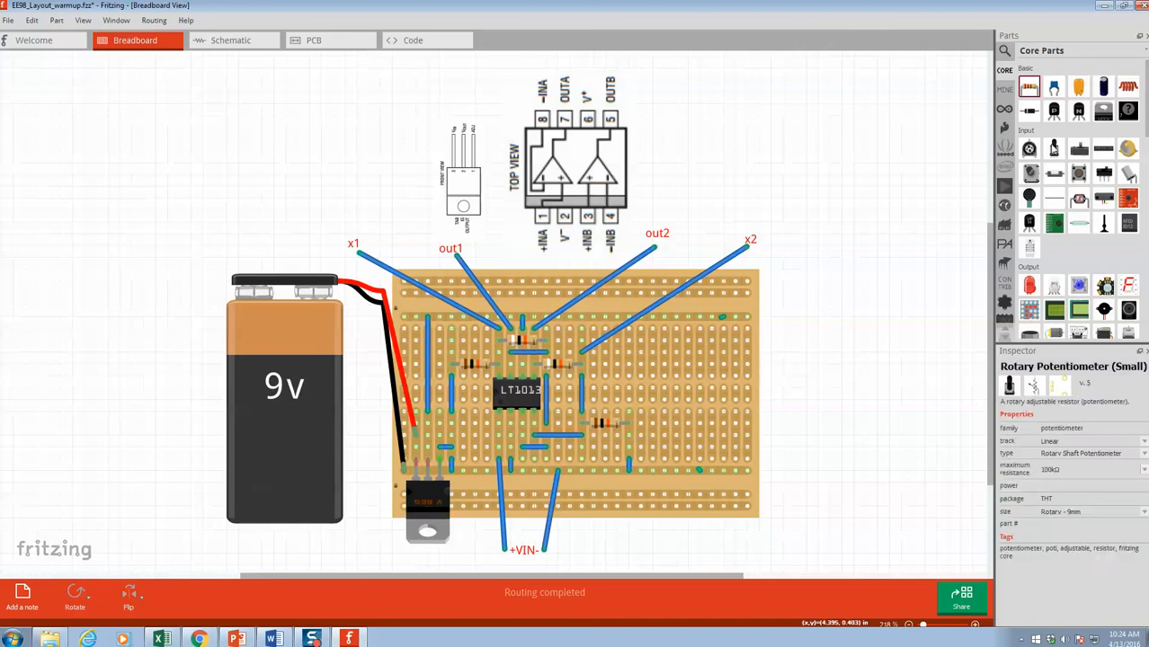
Place a 220Ω resistor R7 again and slide it horizontally along its row on the right side.
{"action": "left_click", "coordinate": [687, 353]}
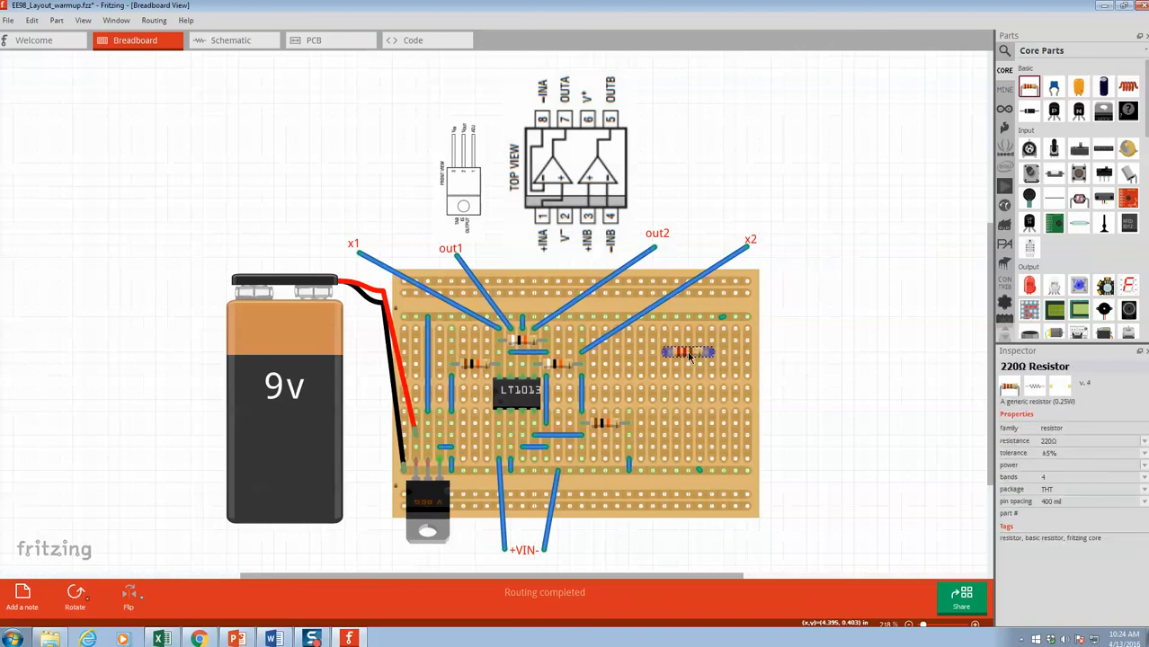
{"action": "left_click", "coordinate": [687, 351]}
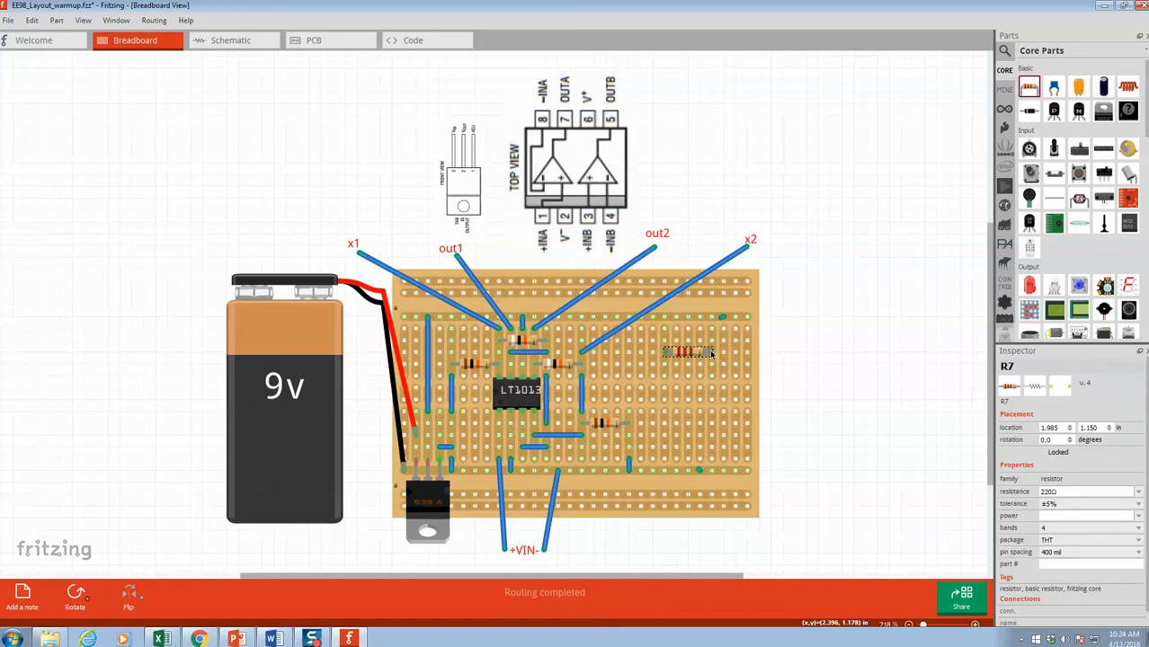
{"action": "left_click_drag", "start_coordinate": [687, 350], "coordinate": [716, 342]}
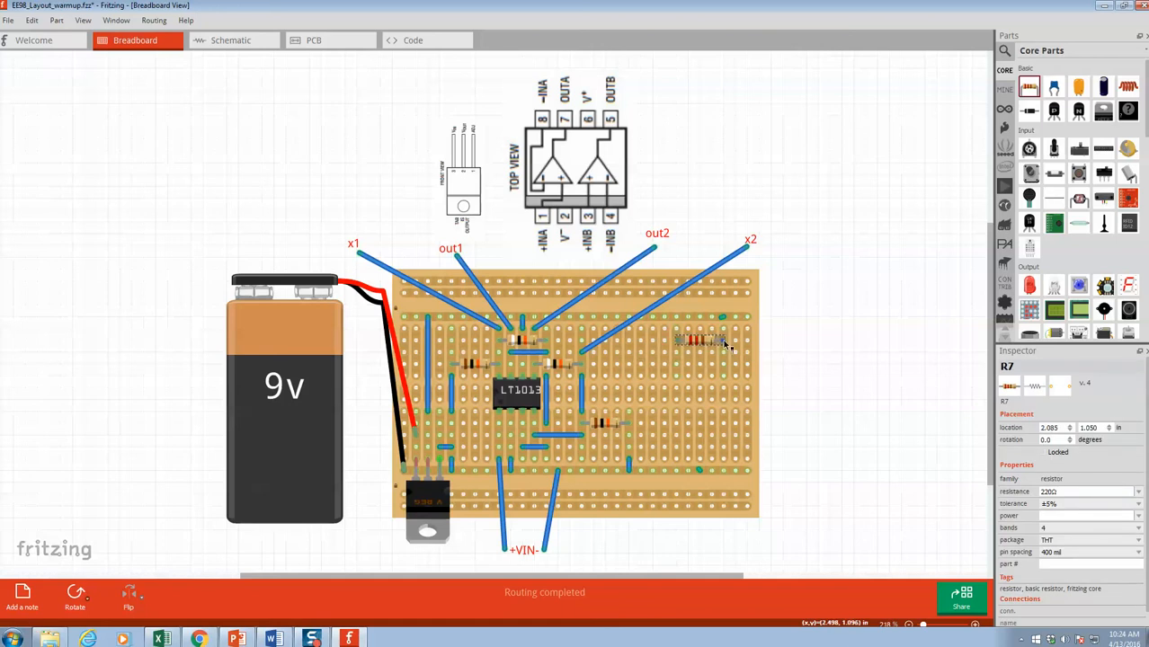
{"action": "mouse_move", "coordinate": [722, 345]}
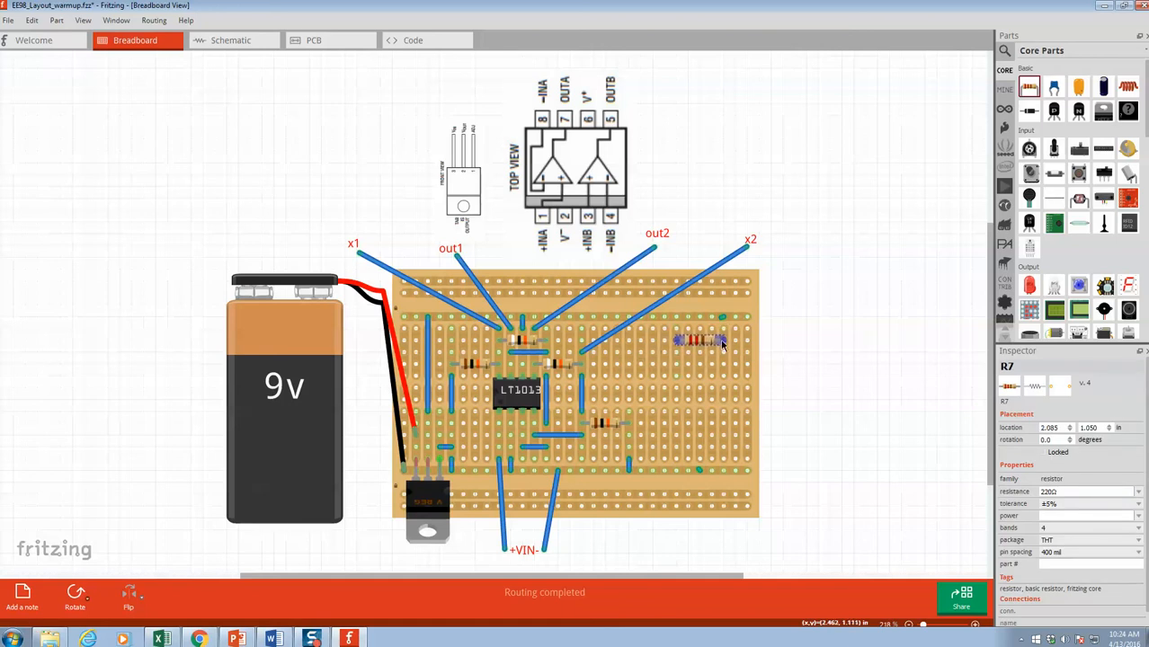
{"action": "mouse_move", "coordinate": [708, 367]}
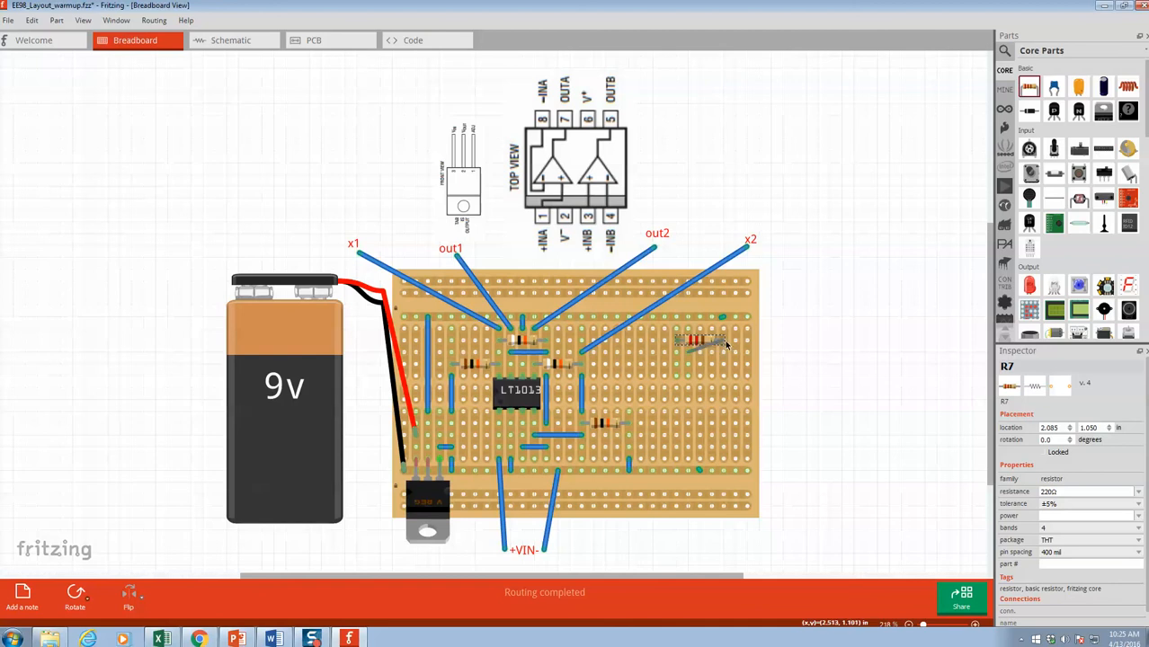
{"action": "mouse_move", "coordinate": [687, 378]}
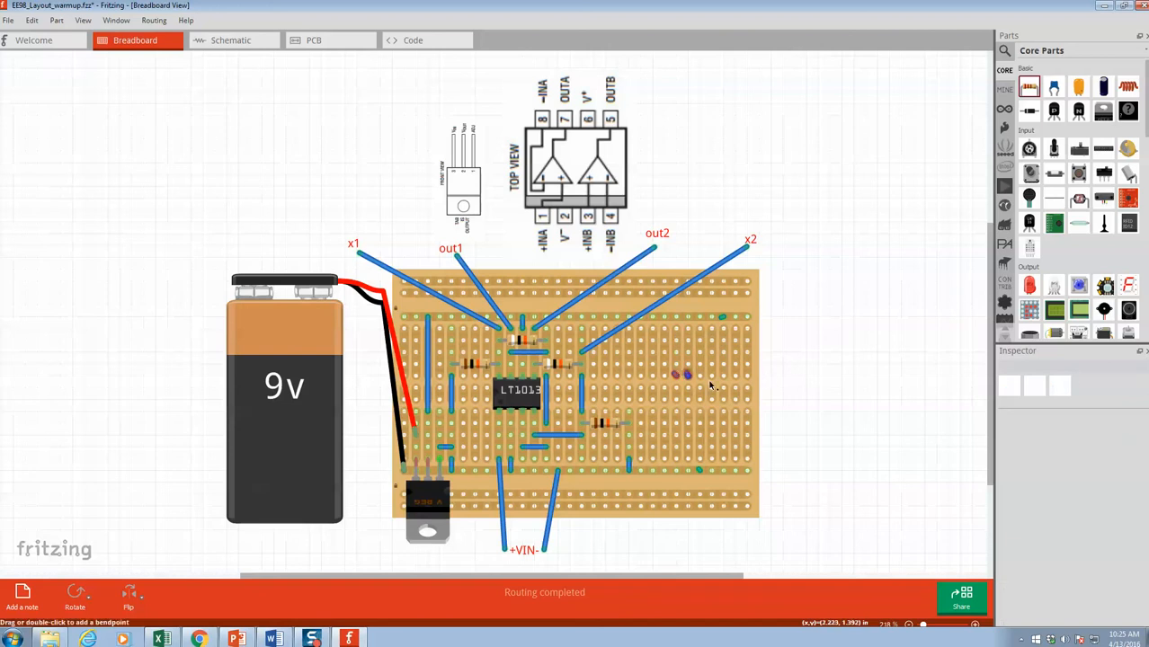
Set the op amp IC1's chip label to LT1006 in the Inspector.
{"action": "left_click", "coordinate": [518, 390]}
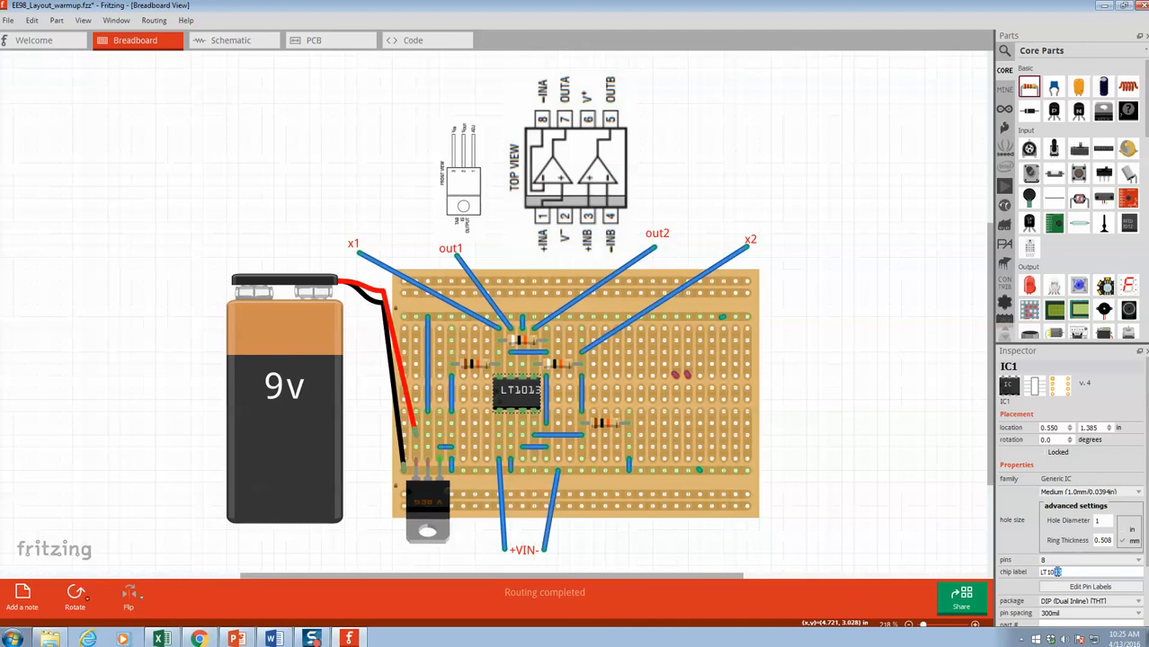
{"action": "type", "text": "LT1006"}
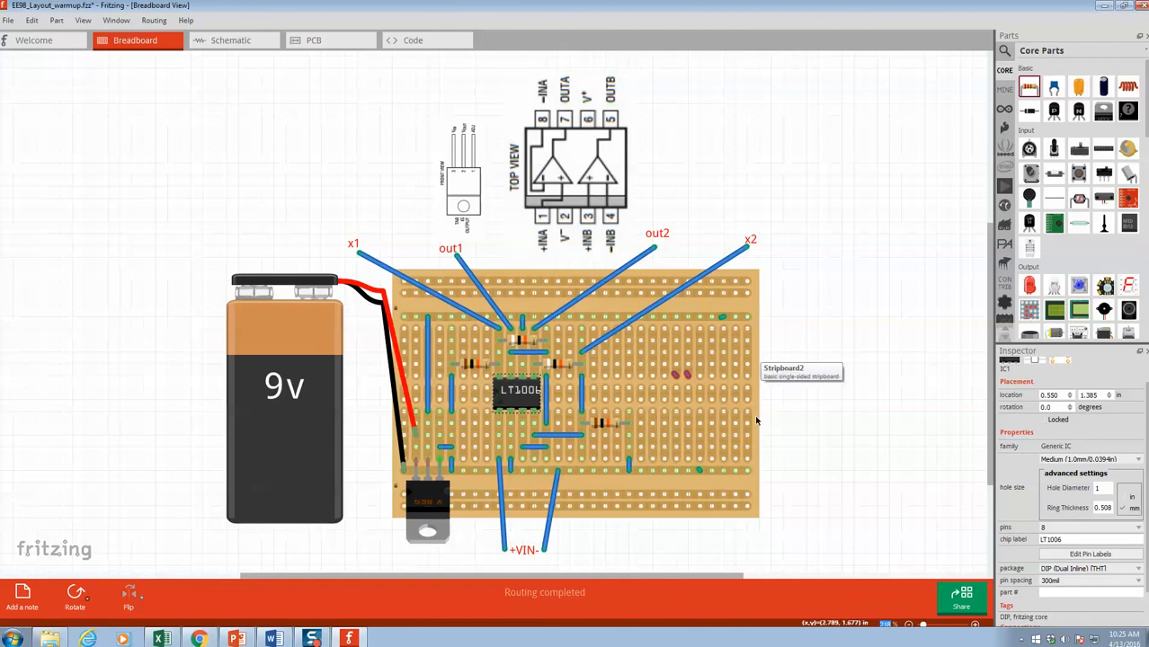
{"action": "mouse_move", "coordinate": [845, 415]}
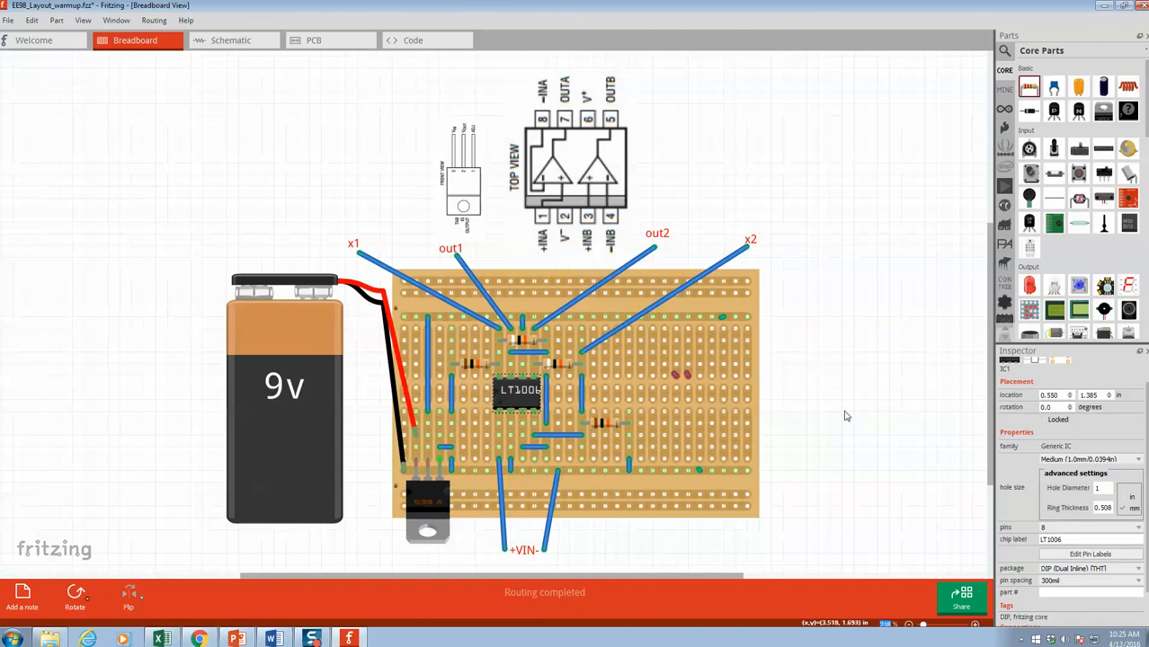
{"action": "mouse_move", "coordinate": [600, 451]}
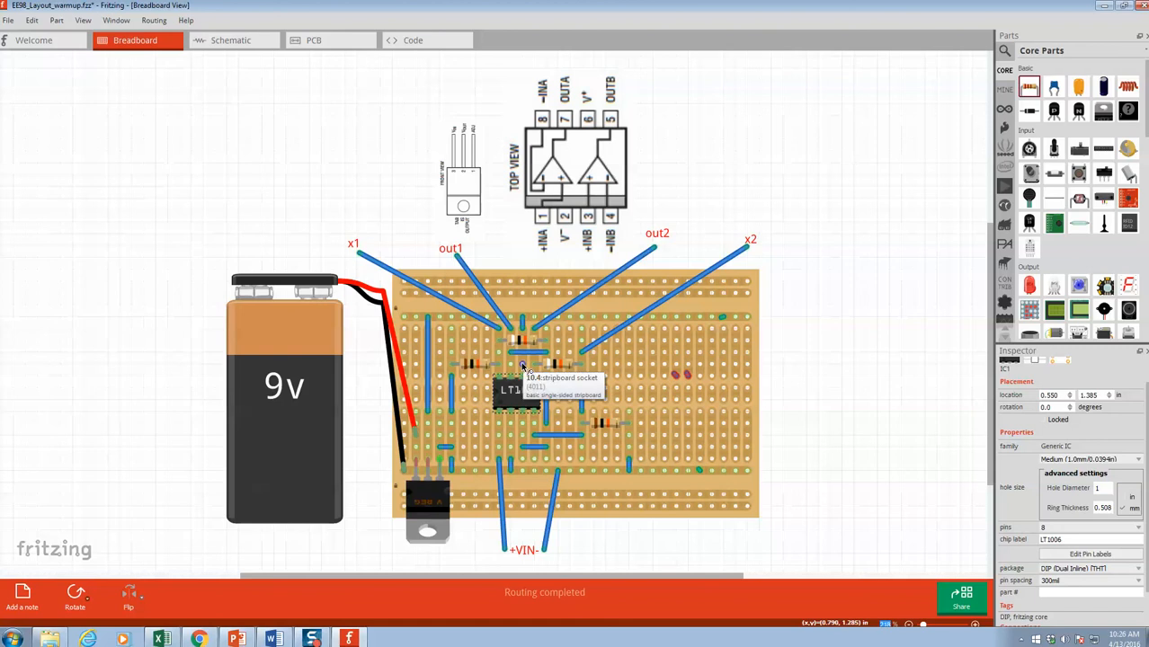
{"action": "mouse_move", "coordinate": [543, 338]}
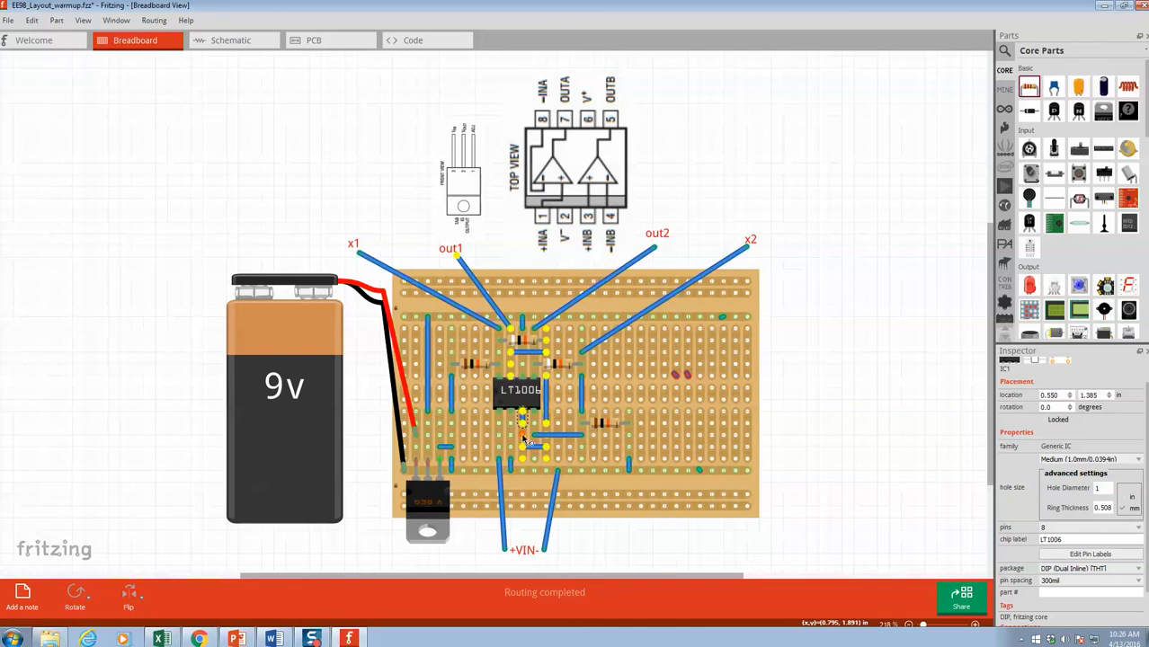
{"action": "left_click", "coordinate": [582, 453]}
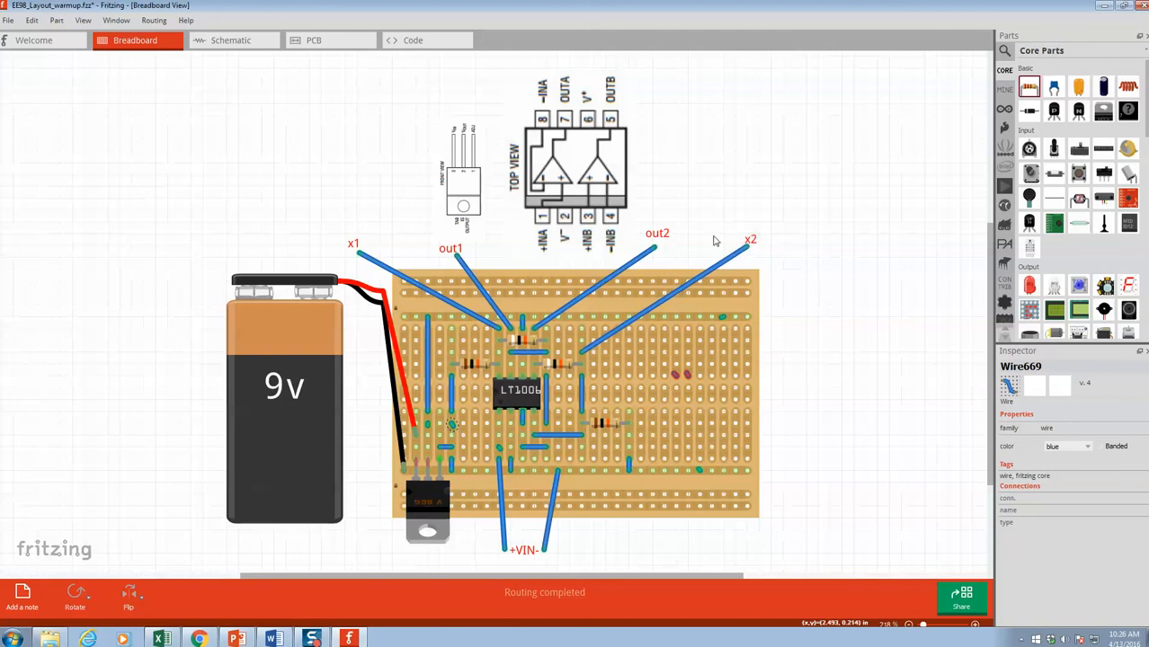
{"action": "mouse_move", "coordinate": [442, 398]}
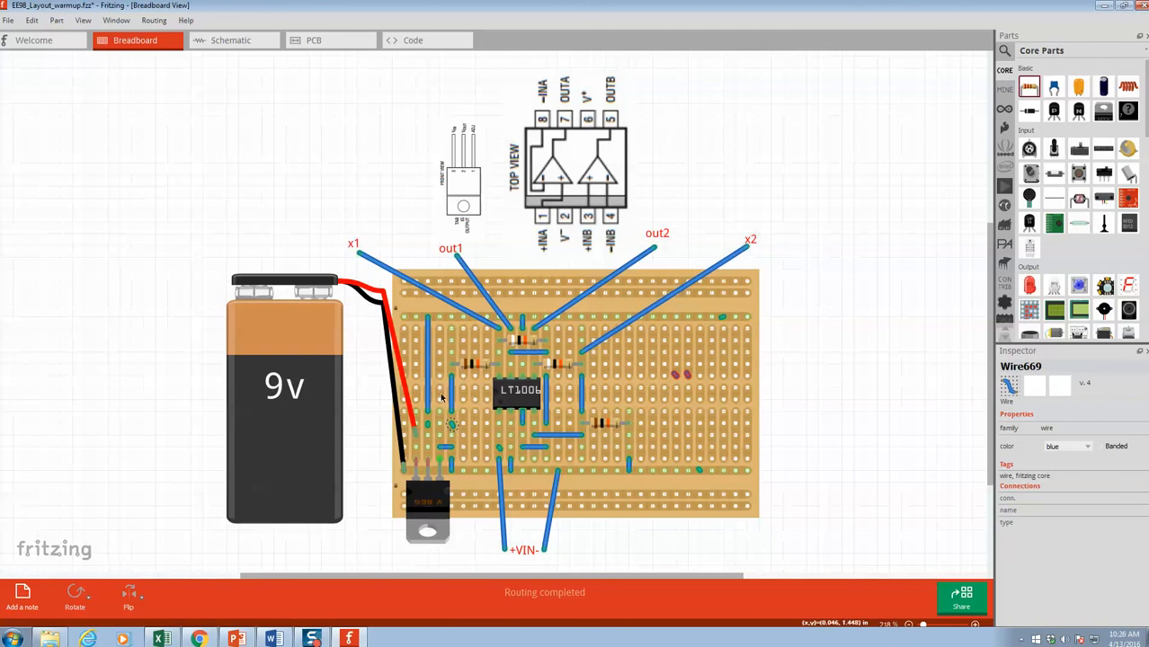
{"action": "mouse_move", "coordinate": [748, 282]}
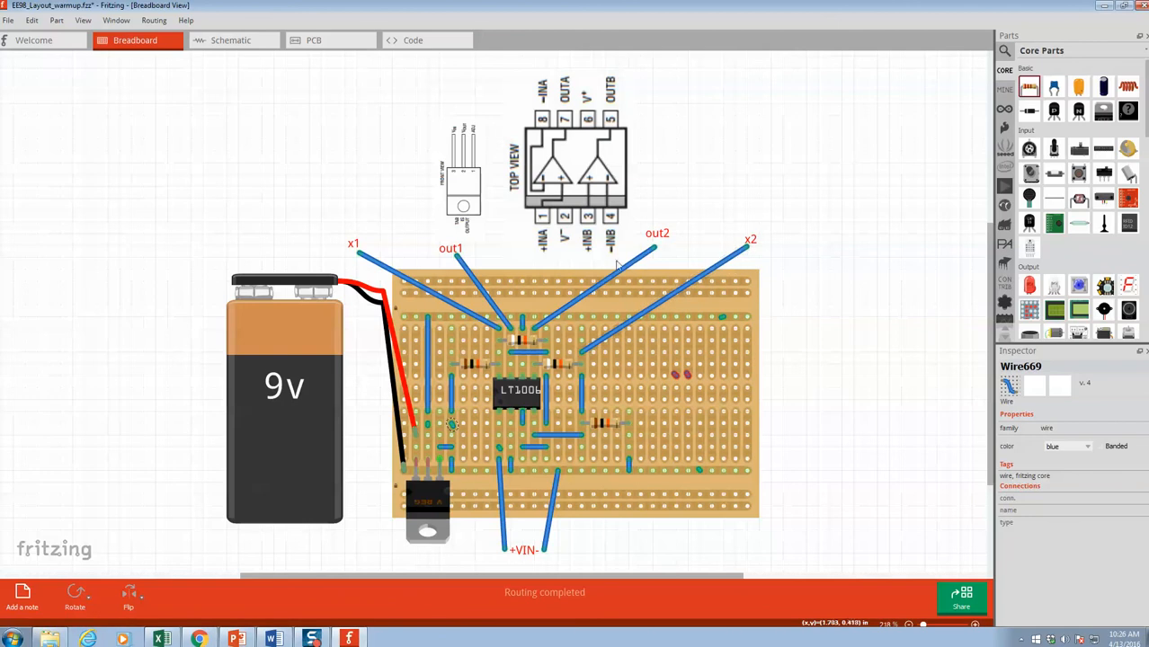
{"action": "mouse_move", "coordinate": [667, 376]}
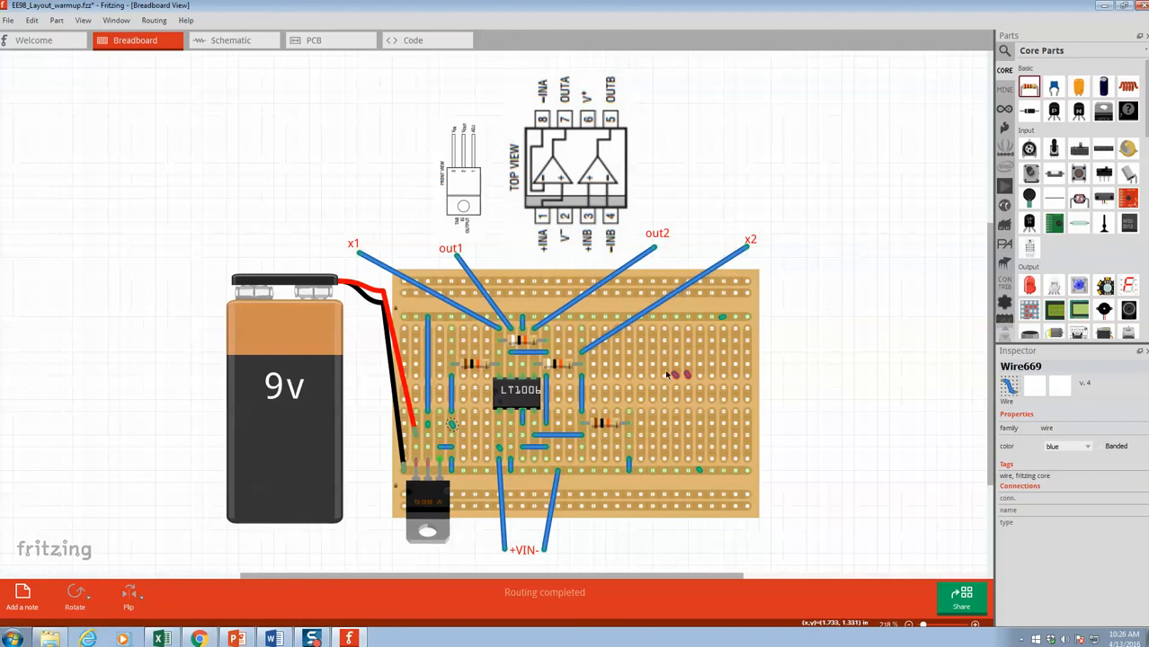
{"action": "mouse_move", "coordinate": [712, 439]}
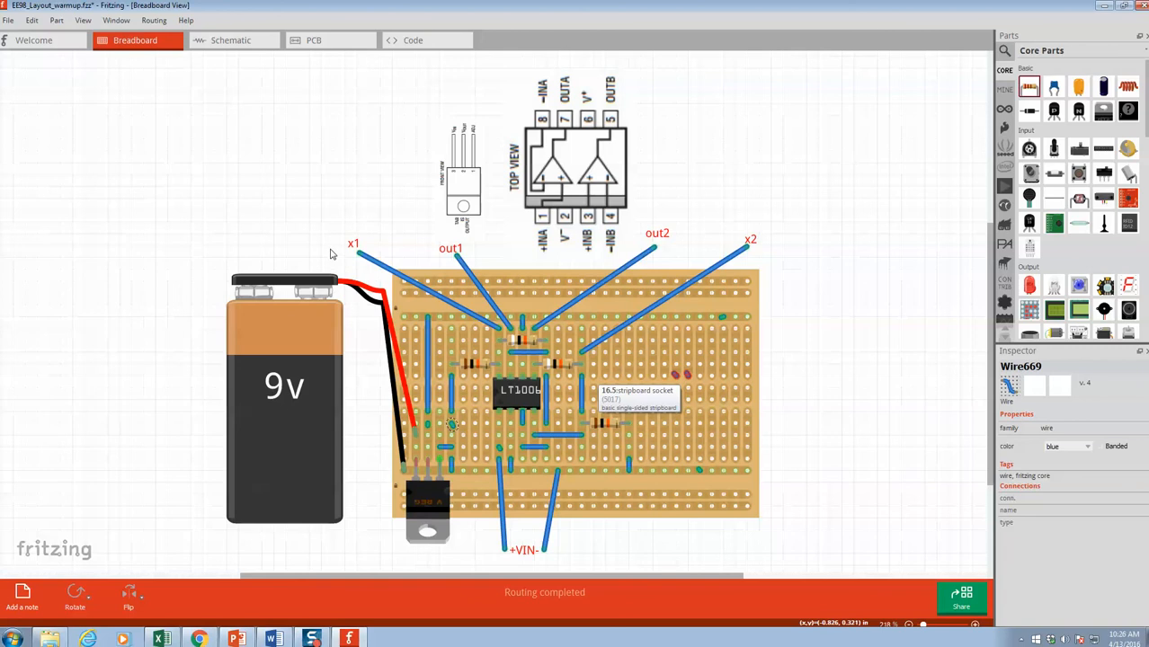
{"action": "mouse_move", "coordinate": [489, 284]}
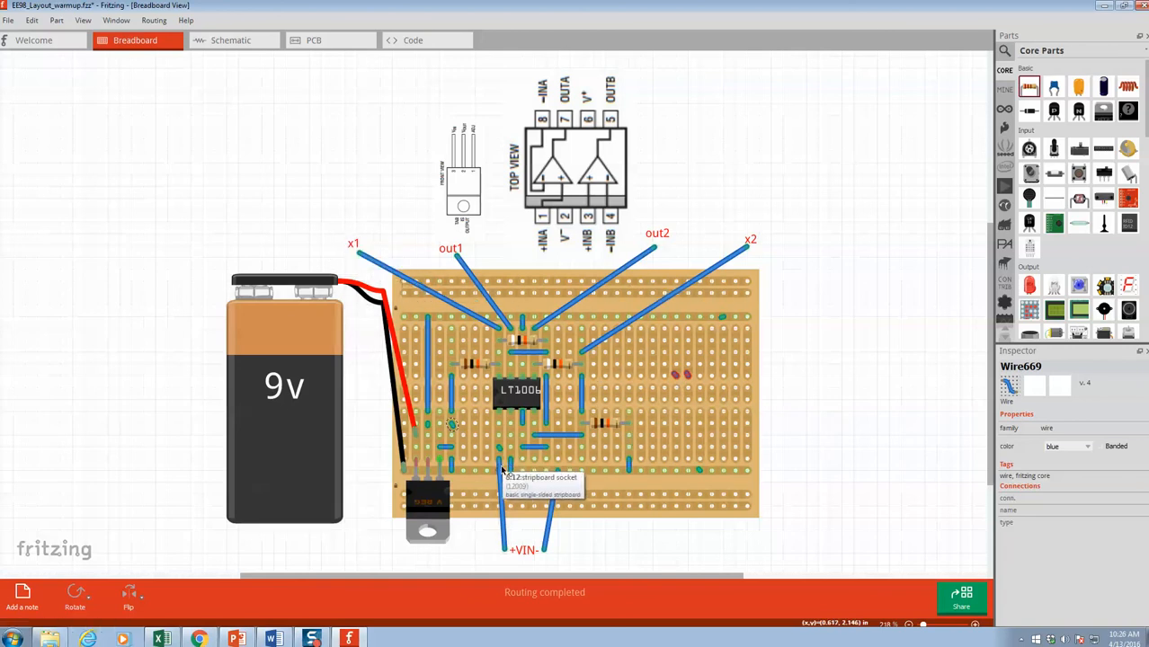
{"action": "mouse_move", "coordinate": [558, 510]}
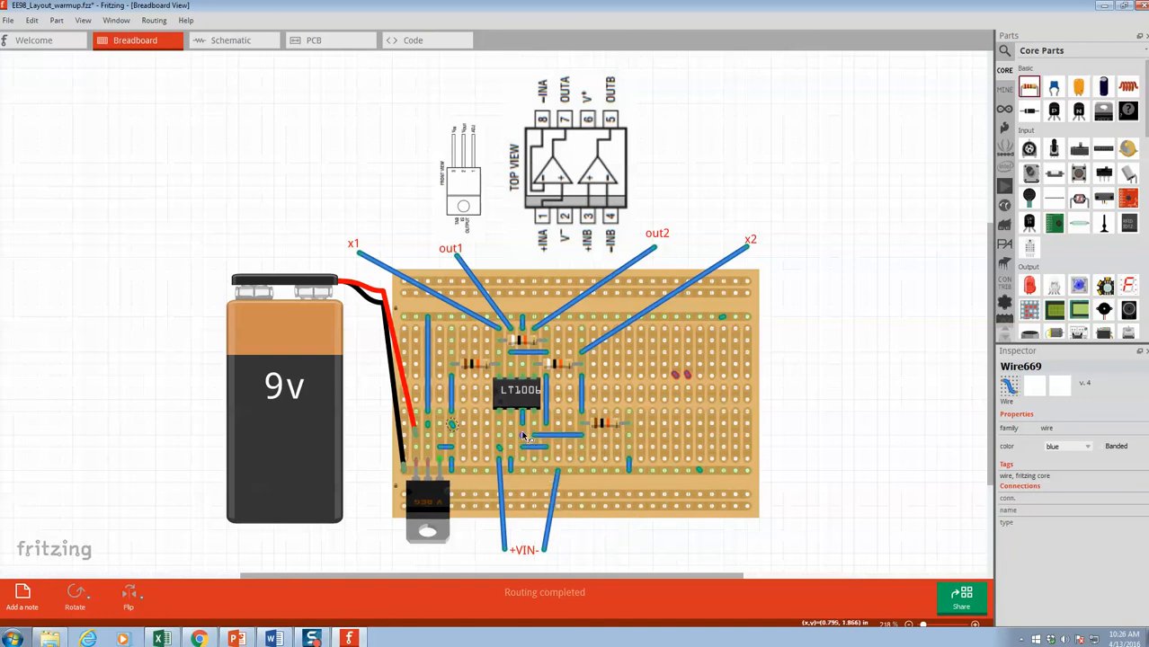
{"action": "mouse_move", "coordinate": [705, 442]}
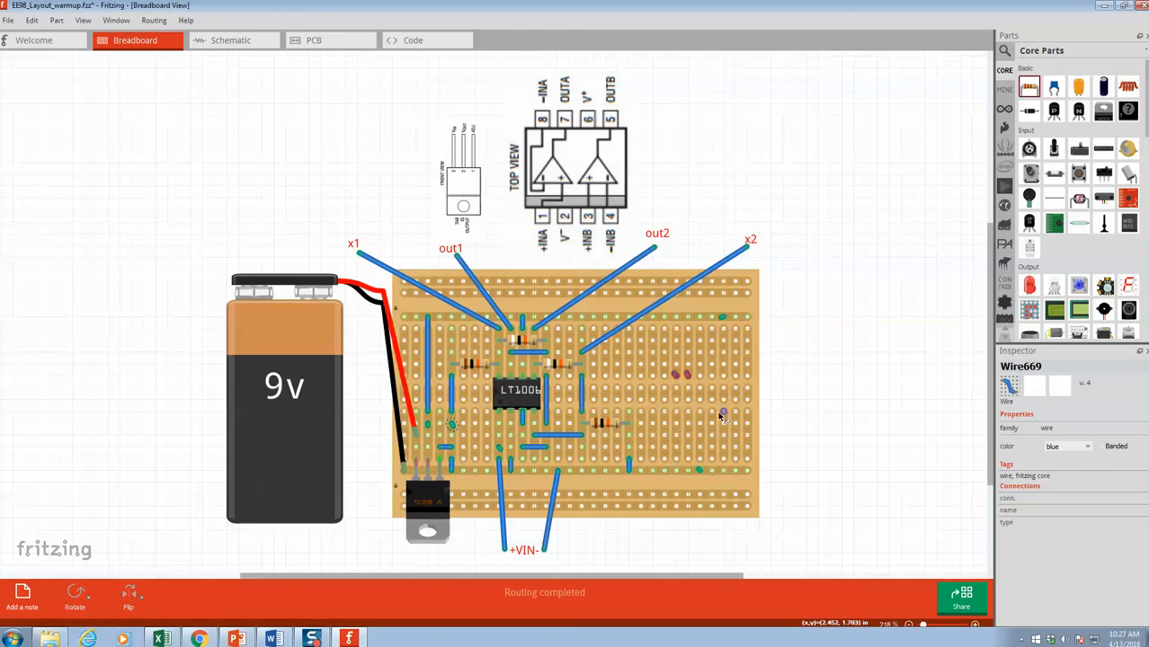
{"action": "mouse_move", "coordinate": [723, 417]}
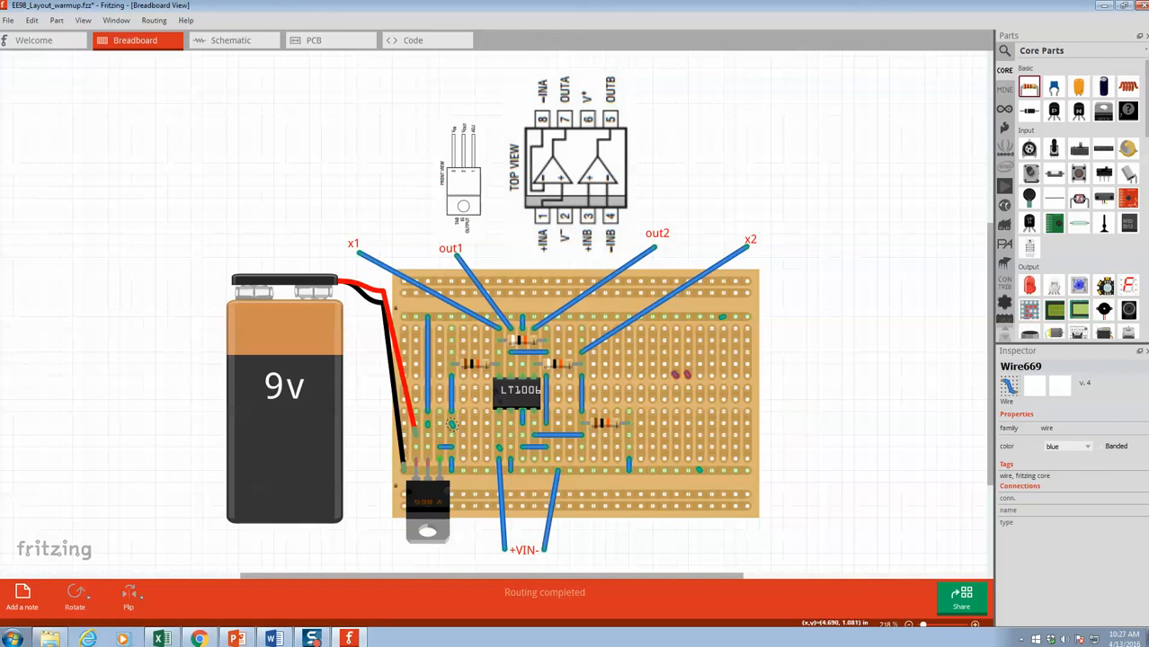
From the Welcome tab's Help menu, open the Fritzing Online Projects Gallery in the browser.
{"action": "left_click", "coordinate": [34, 40]}
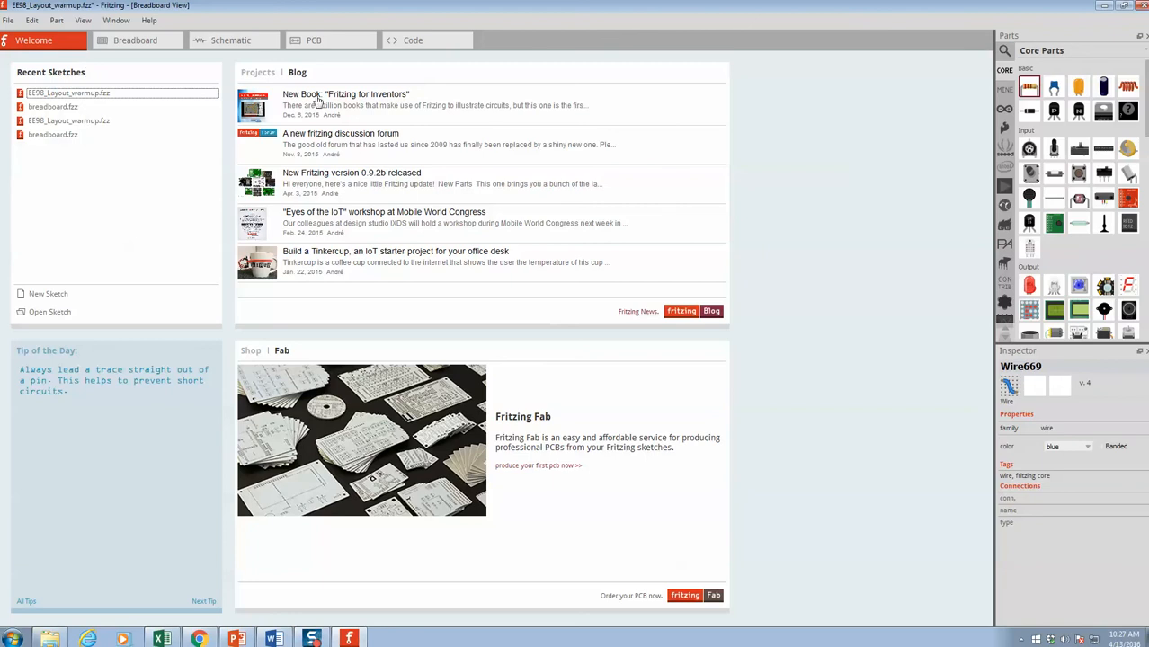
{"action": "left_click", "coordinate": [149, 20]}
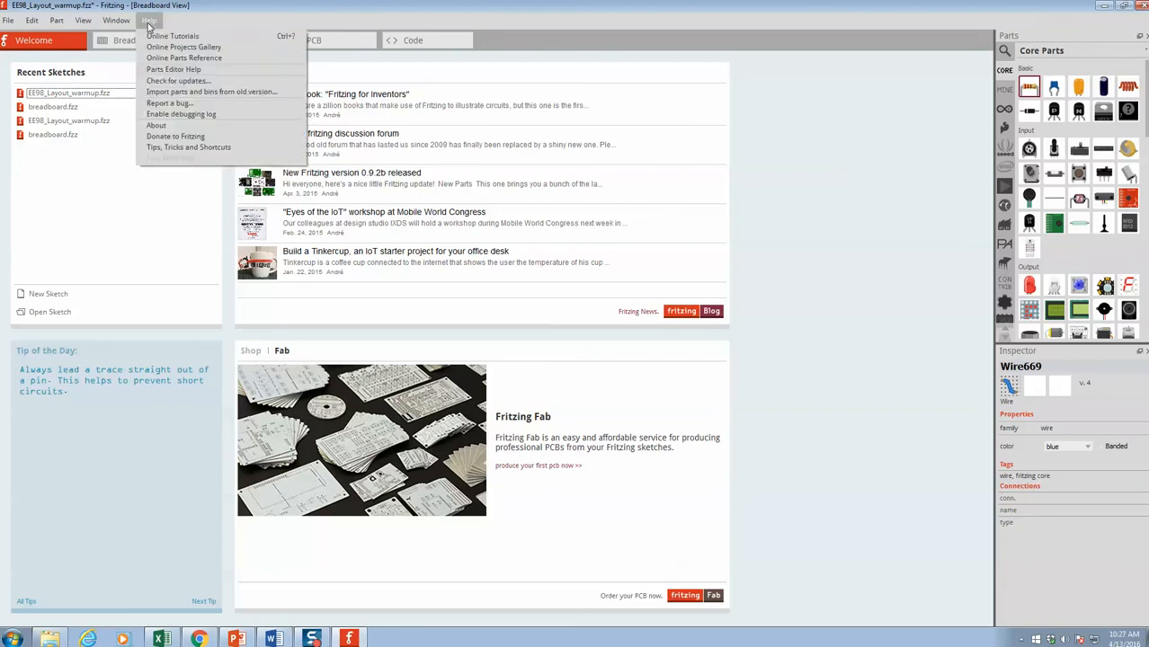
{"action": "mouse_move", "coordinate": [182, 47]}
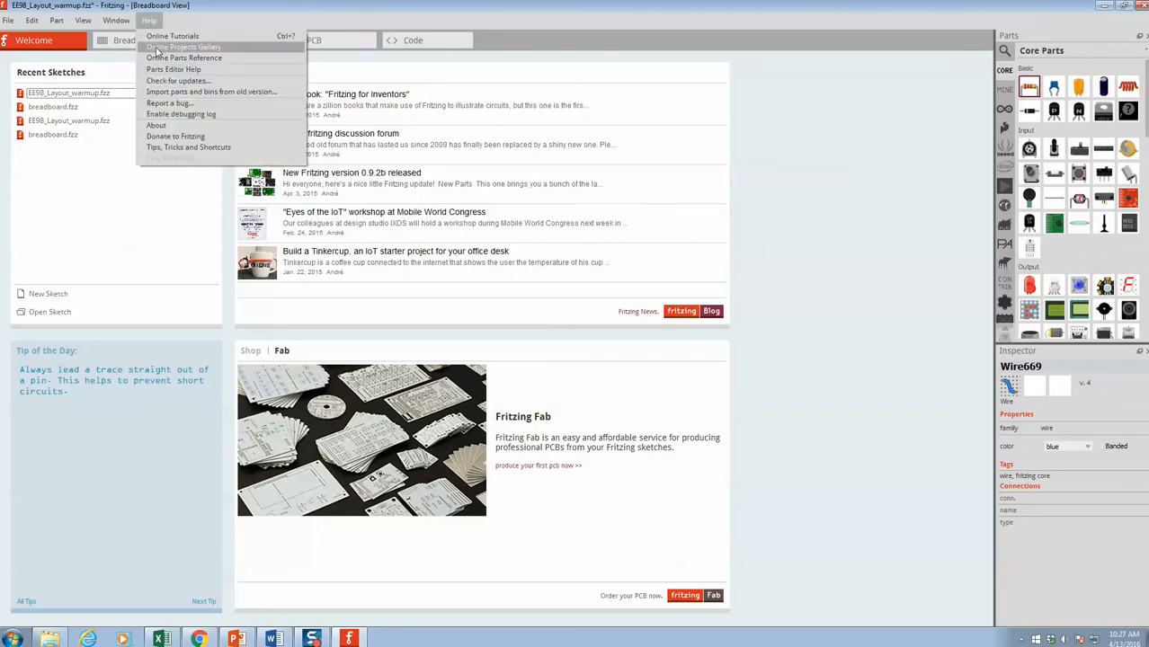
{"action": "left_click", "coordinate": [182, 46]}
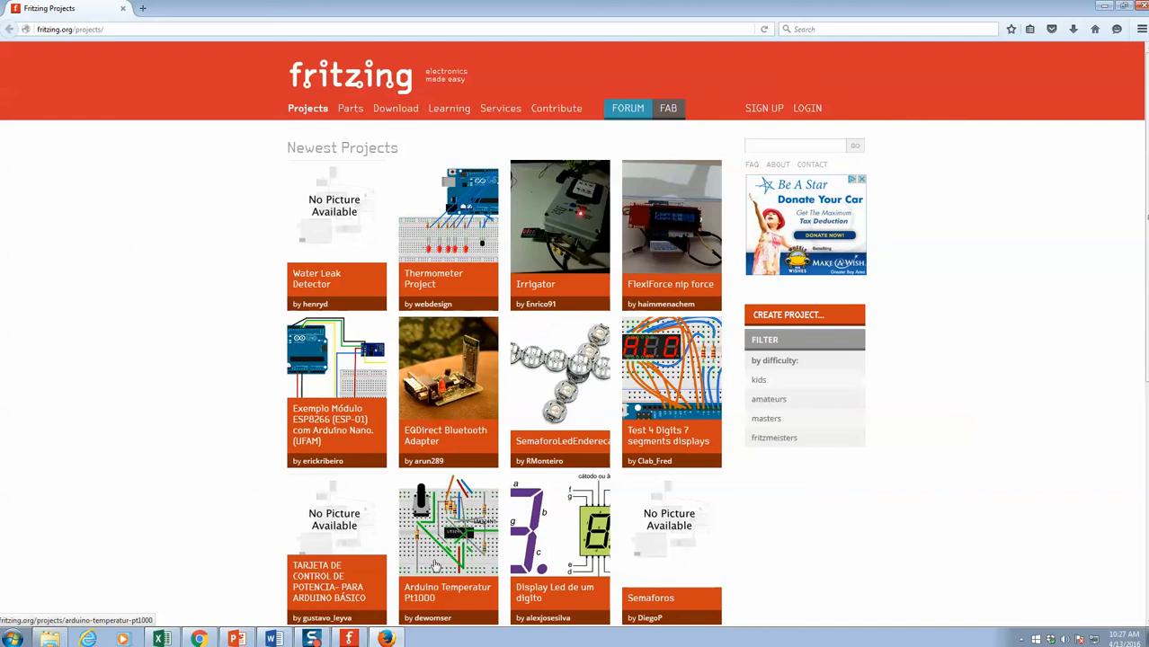
{"action": "mouse_move", "coordinate": [428, 259]}
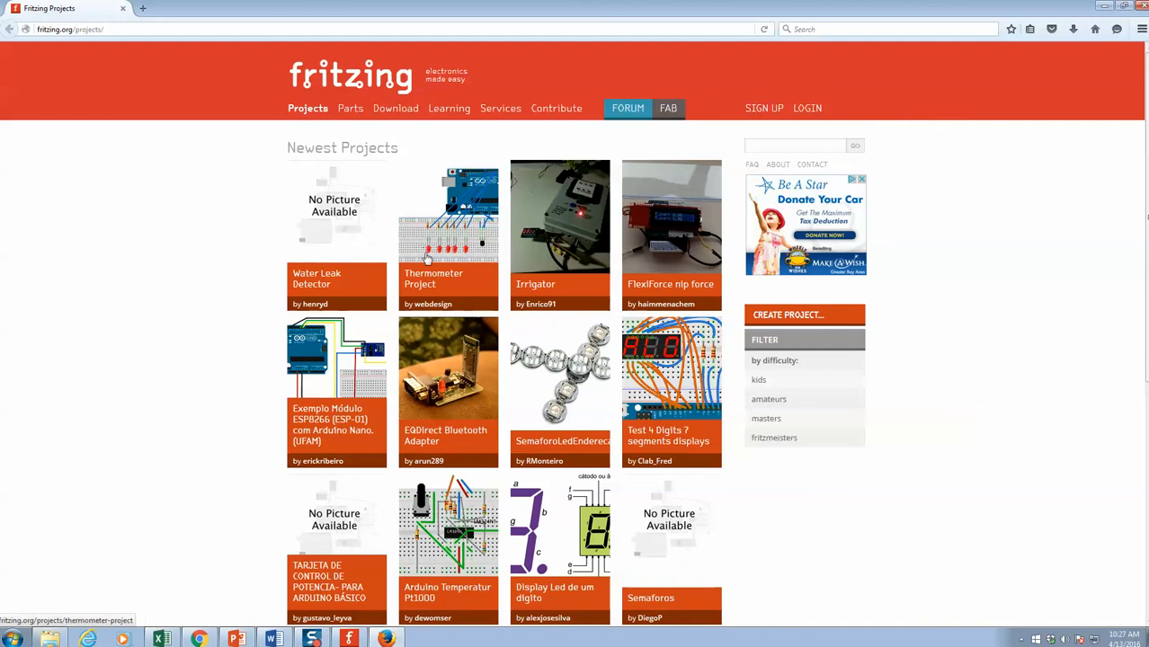
{"action": "scroll", "scroll_direction": "down", "scroll_amount": 3}
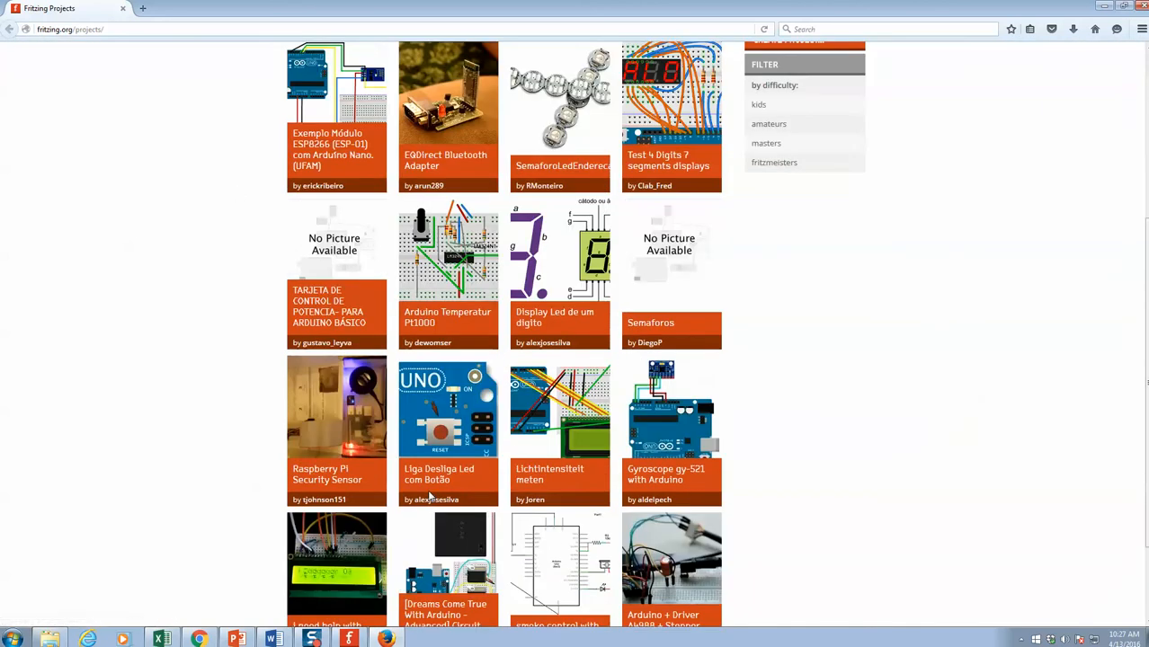
{"action": "scroll", "scroll_direction": "up", "scroll_amount": 3}
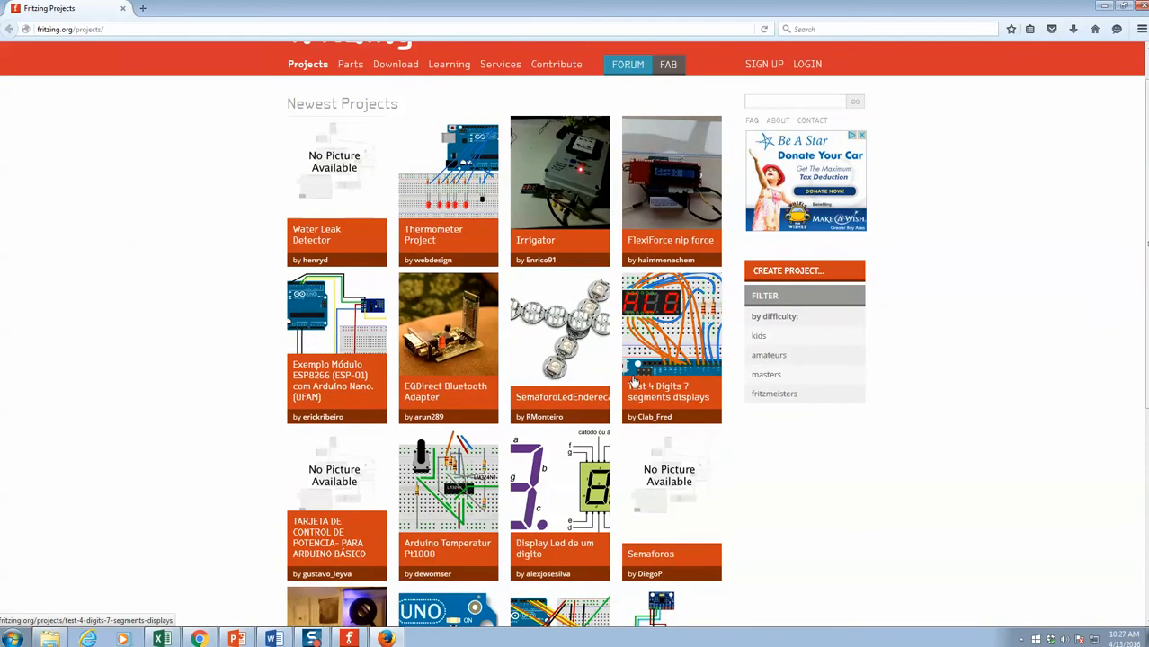
{"action": "mouse_move", "coordinate": [1023, 331]}
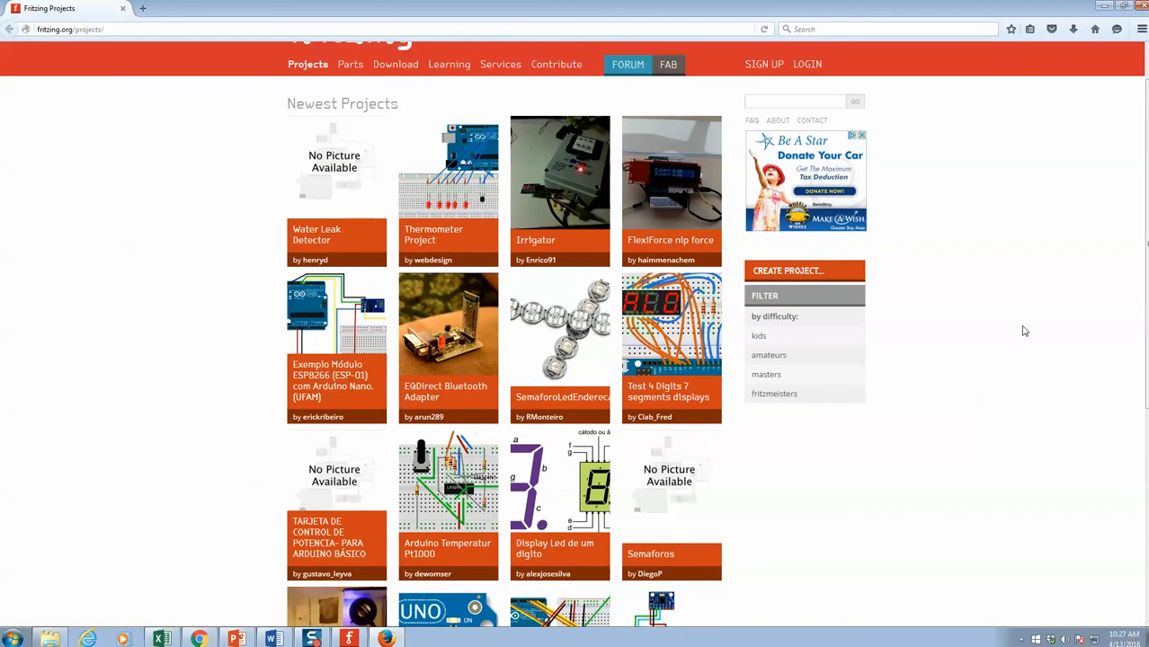
{"action": "mouse_move", "coordinate": [97, 292]}
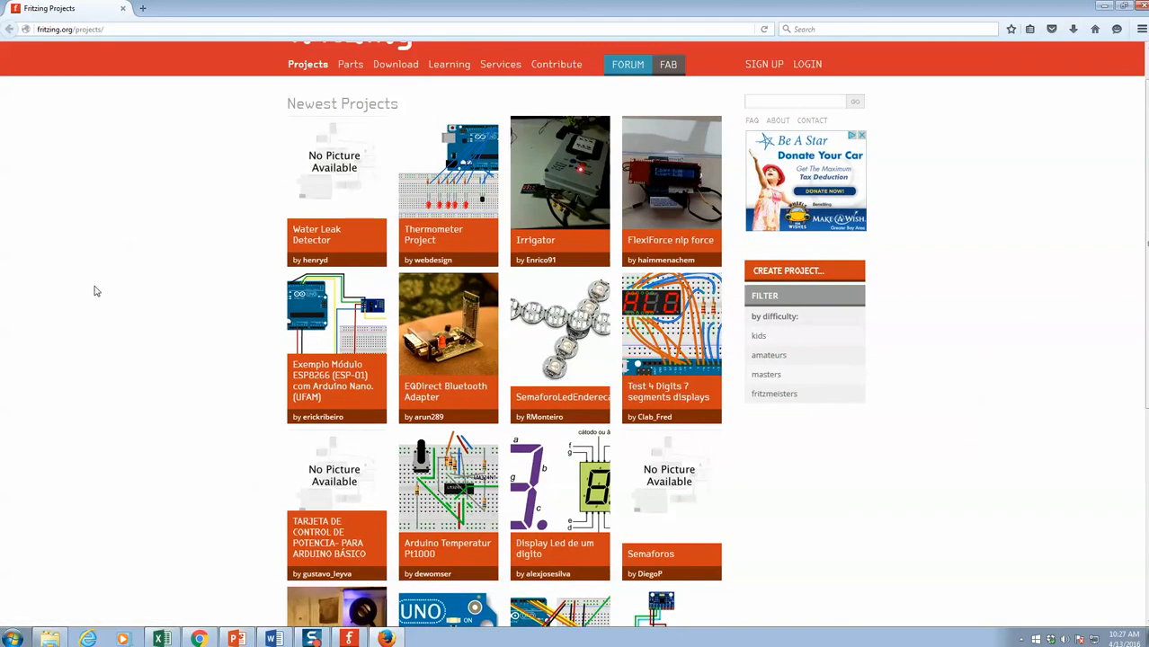